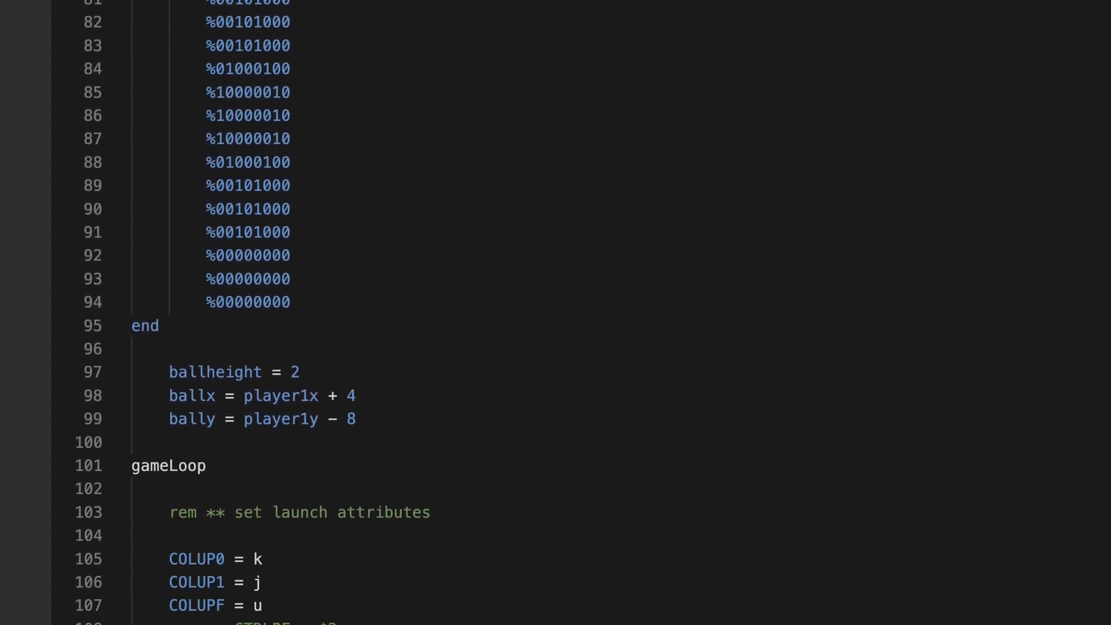
- Scroll through first_program.bas and type '**' in the editor
scroll(down, 3)
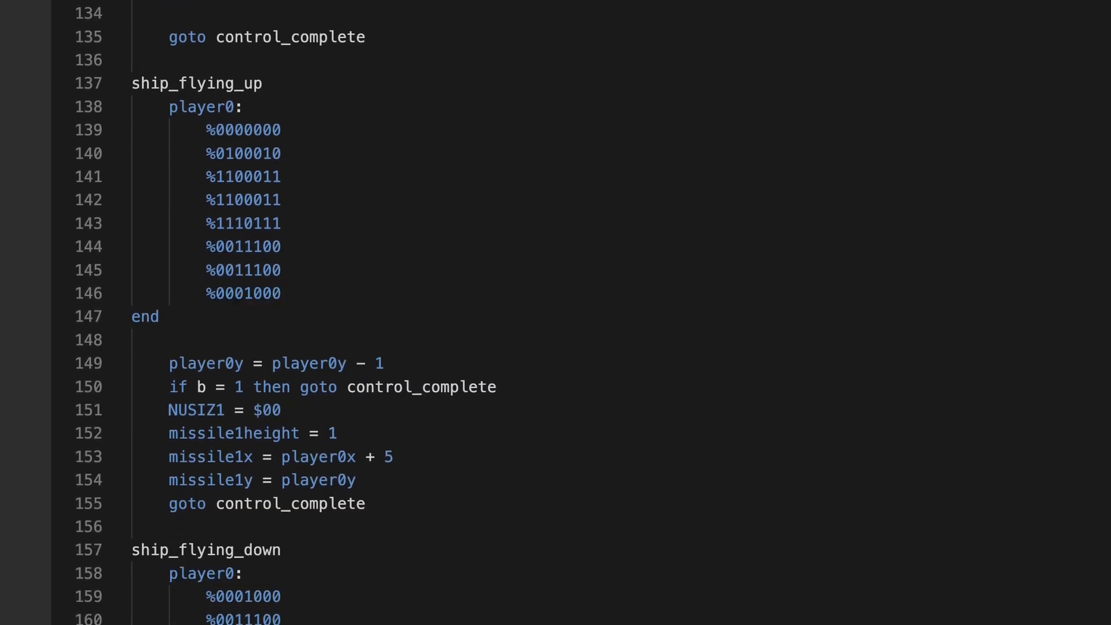
scroll(down, 3)
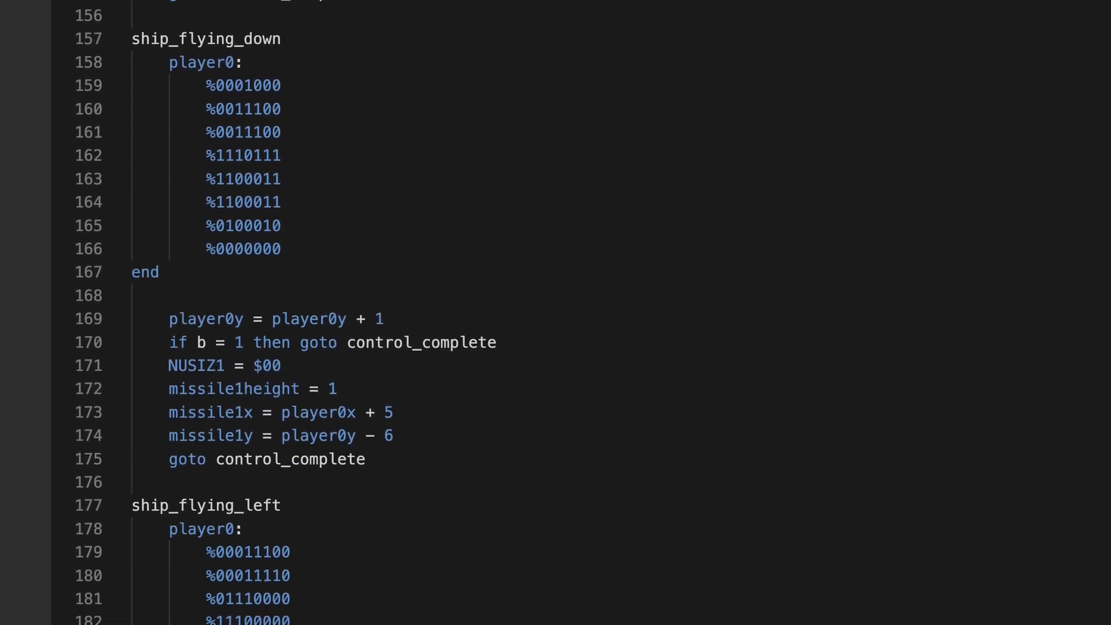
scroll(down, 3)
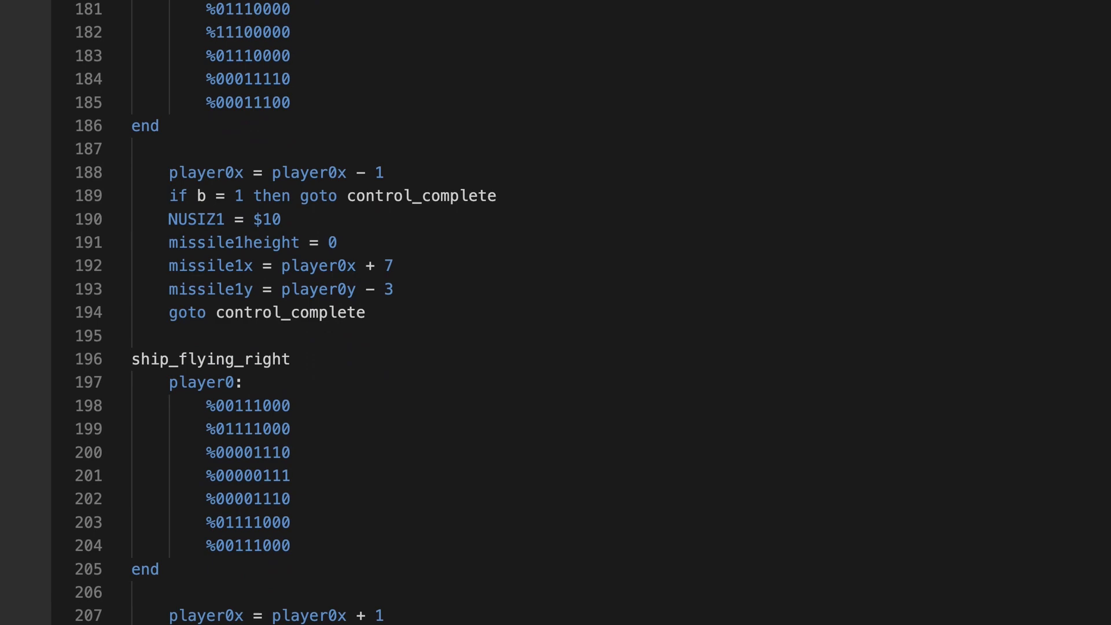
scroll(down, 3)
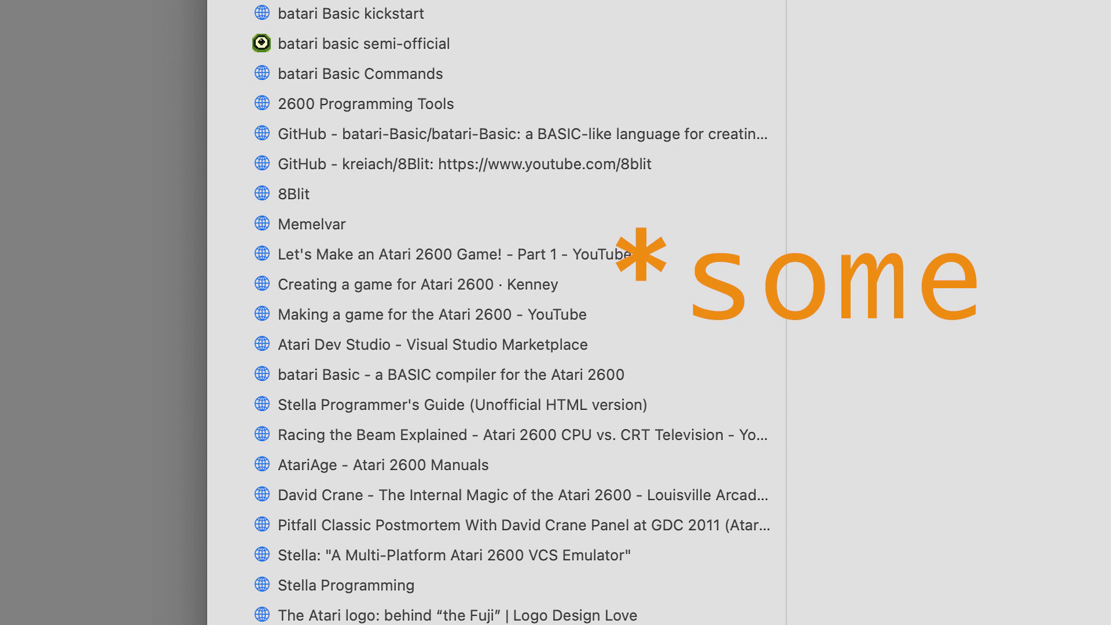
scroll(down, 3)
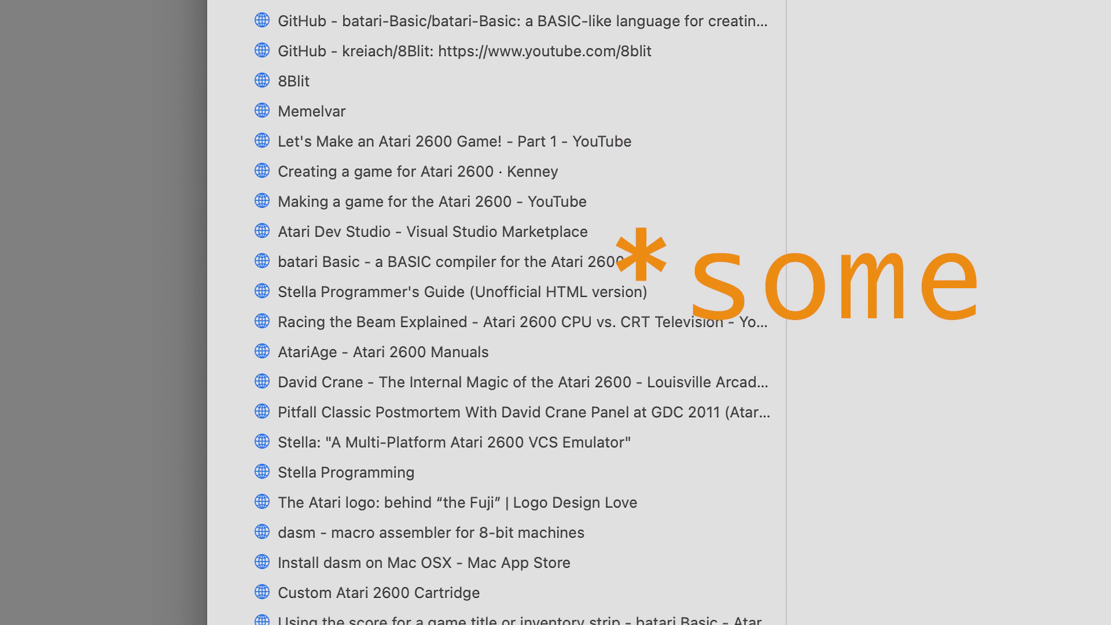
scroll(down, 3)
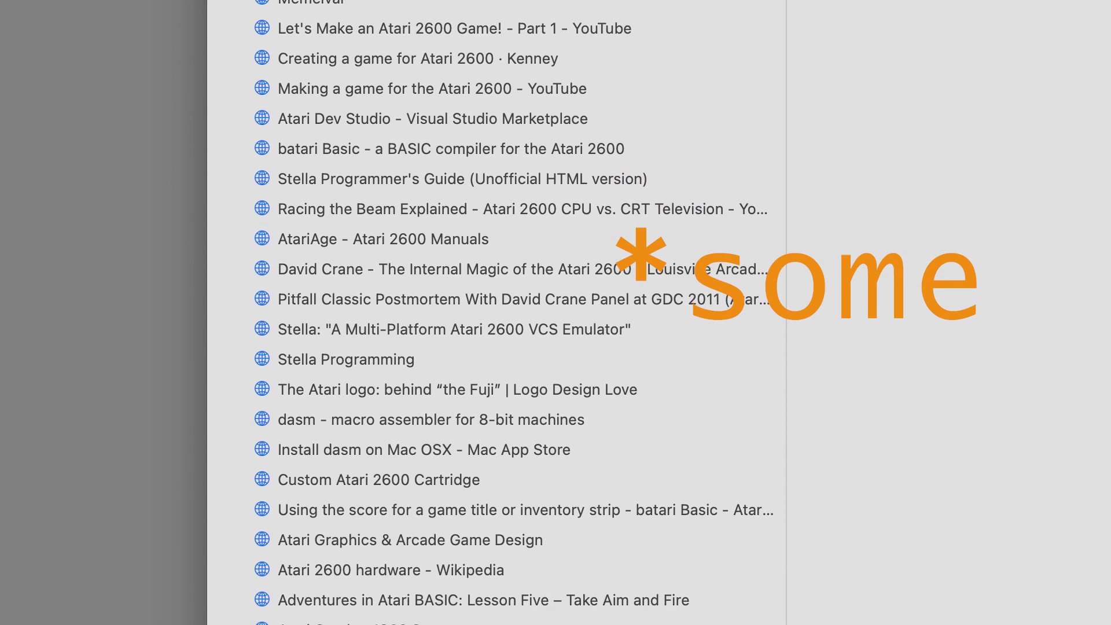
scroll(down, 3)
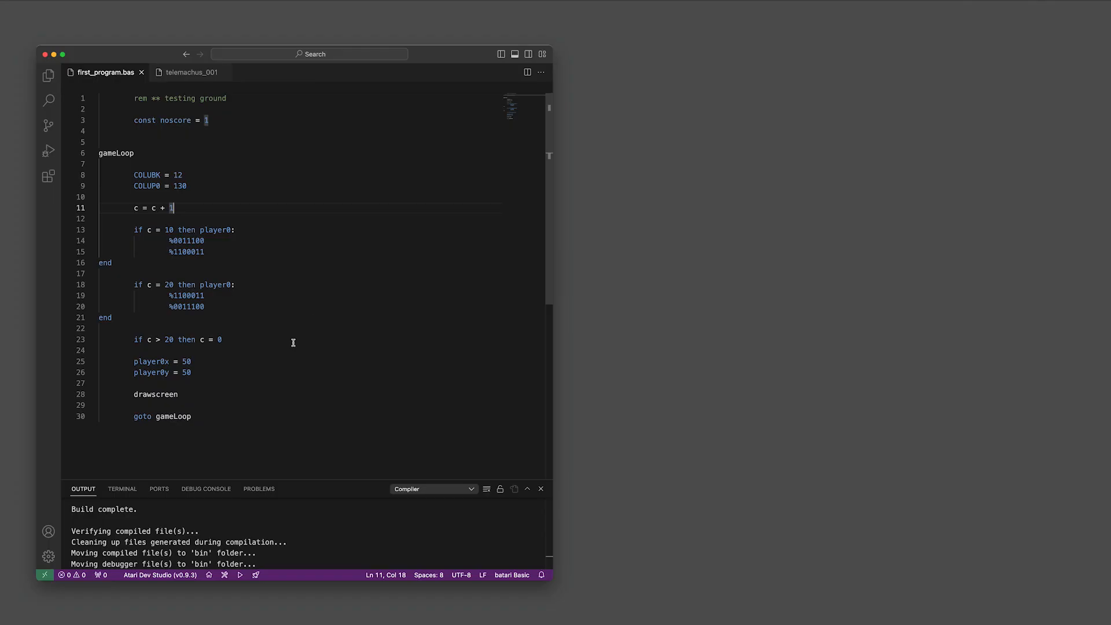
click(240, 574)
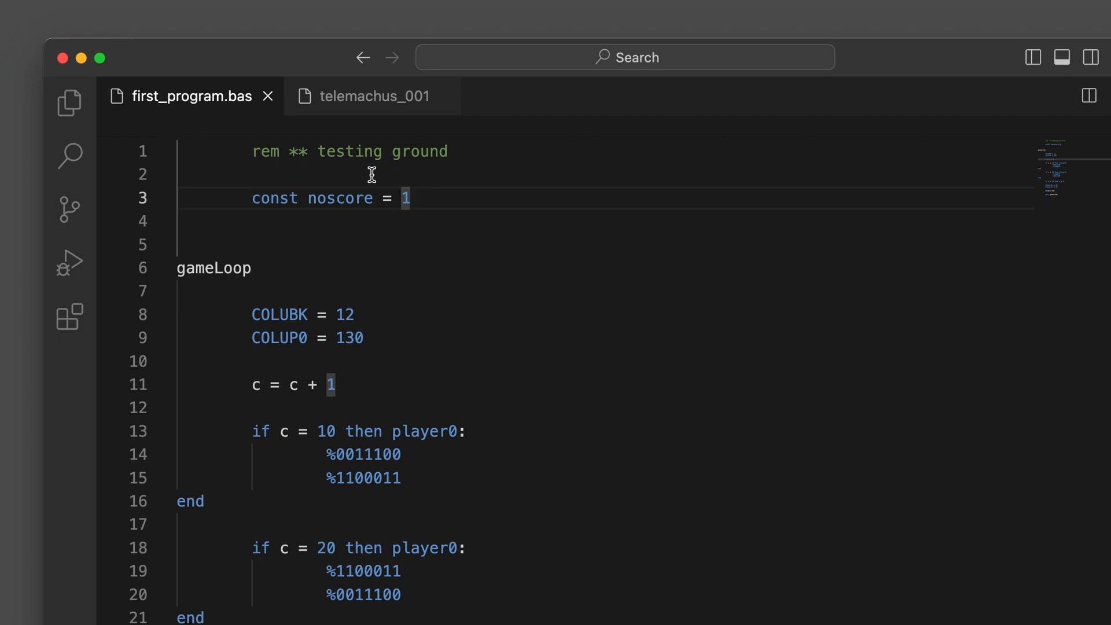
mouse_move(297, 153)
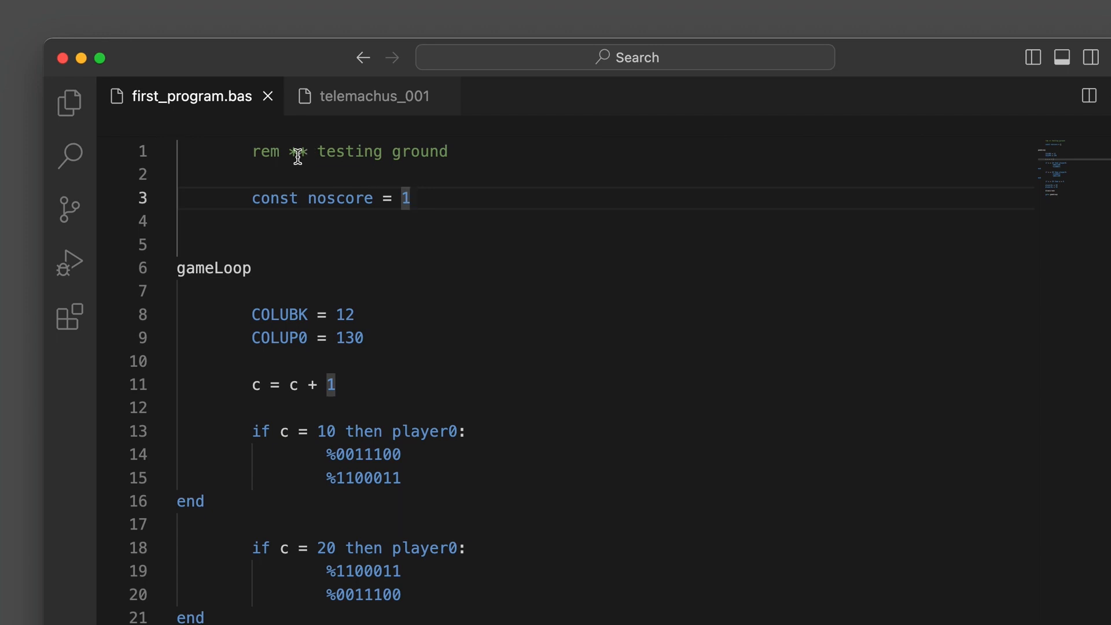
text(**)
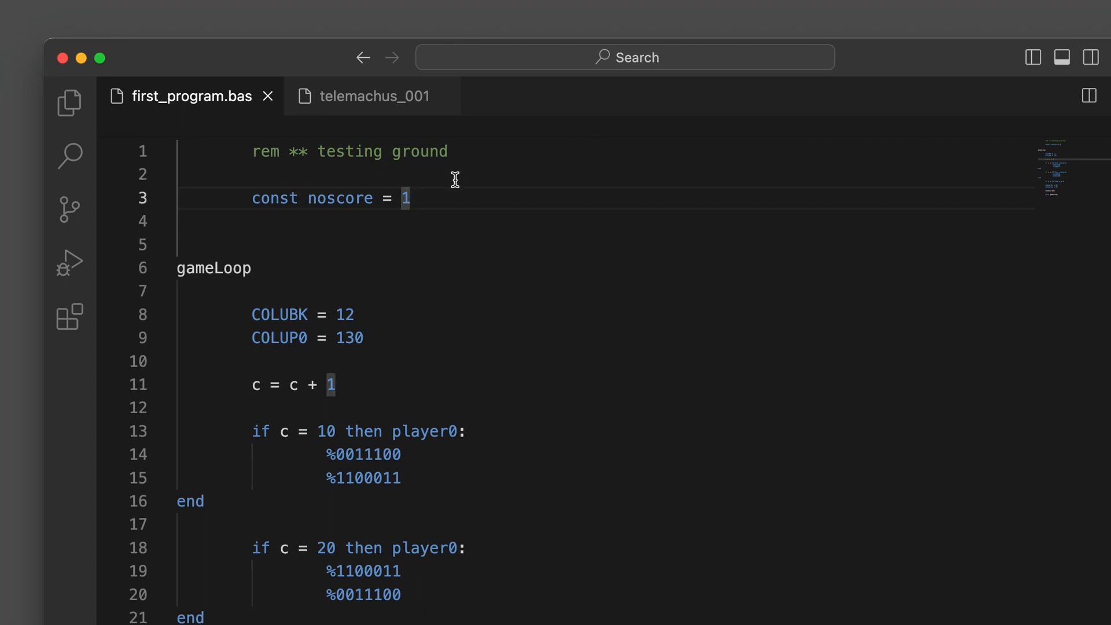
mouse_move(586, 284)
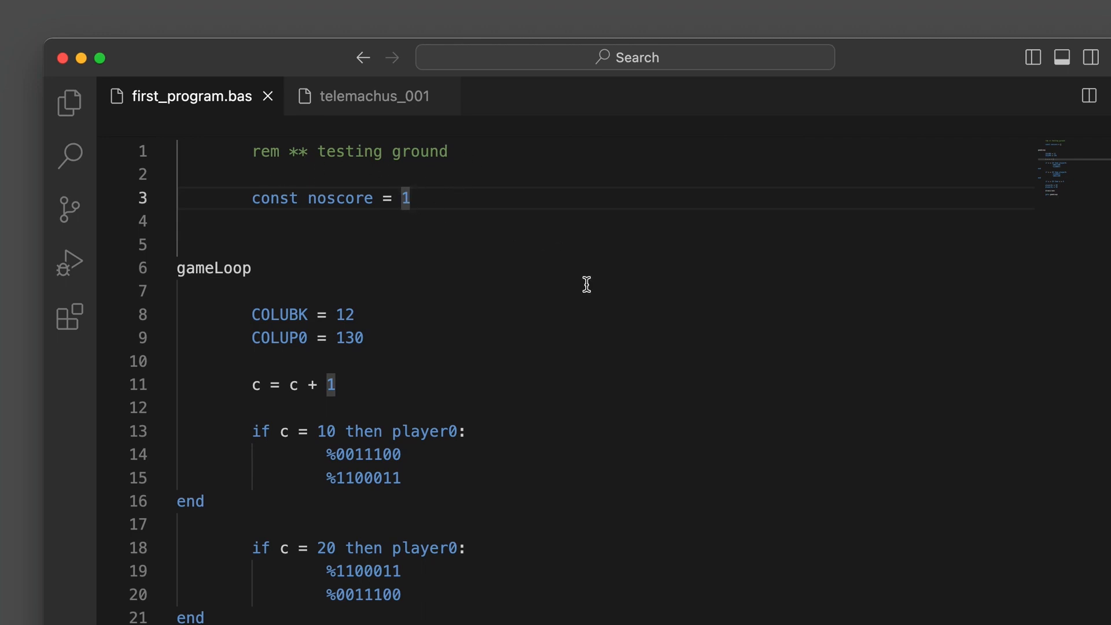
mouse_move(595, 287)
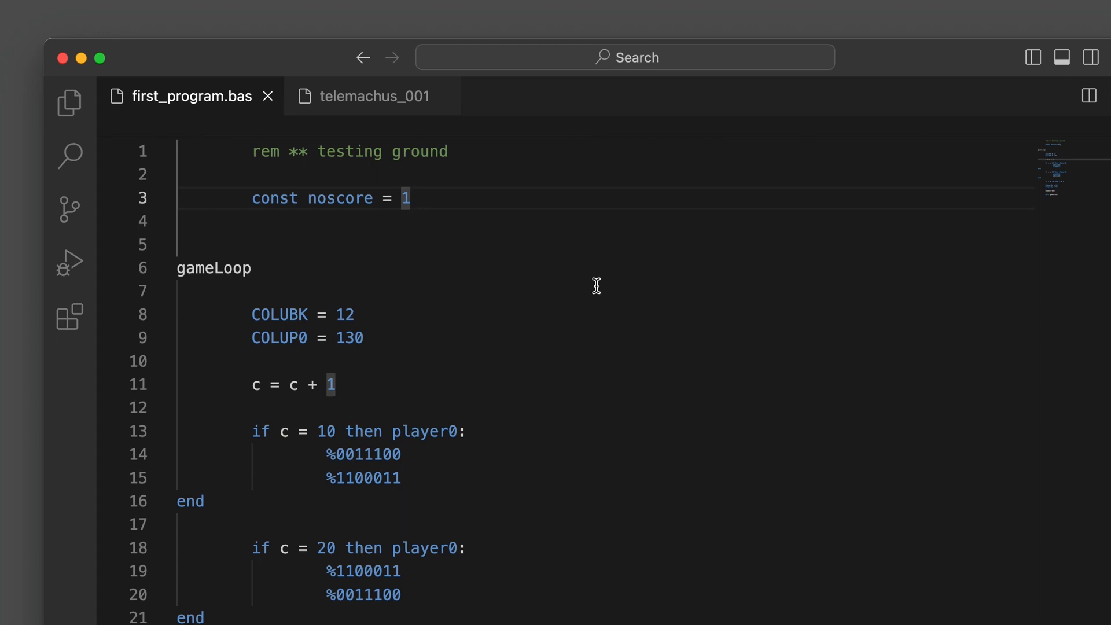
mouse_move(531, 288)
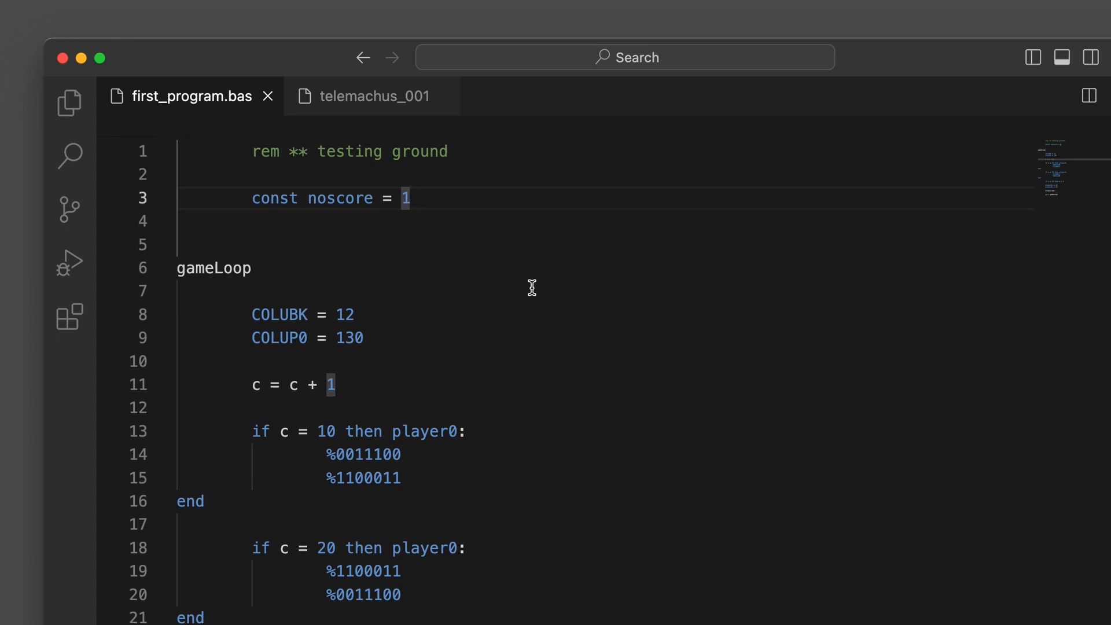
mouse_move(529, 284)
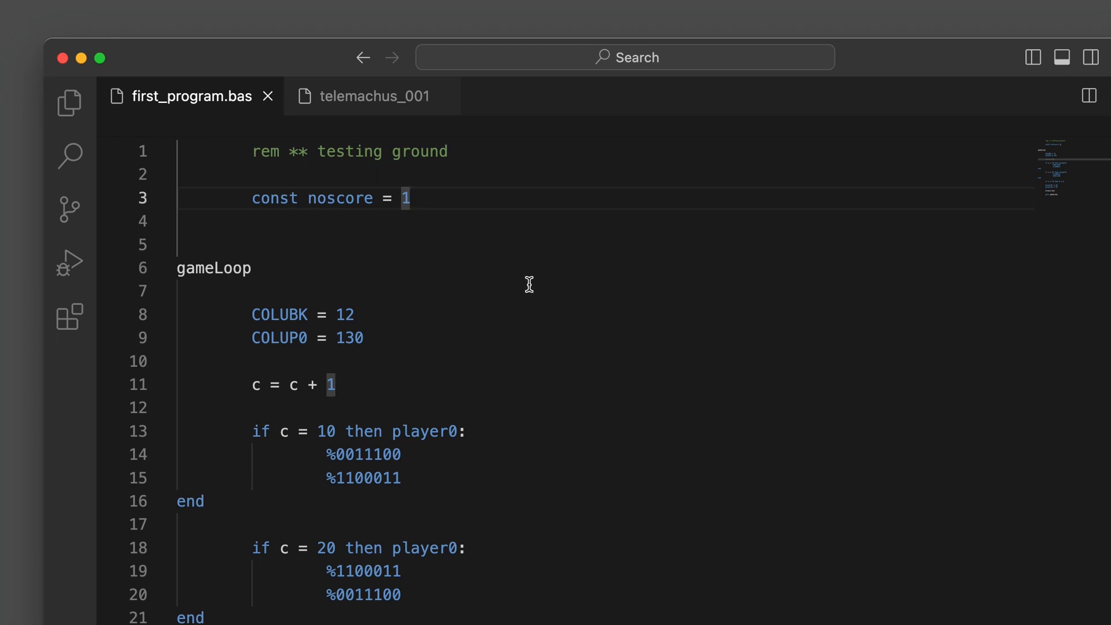
mouse_move(517, 275)
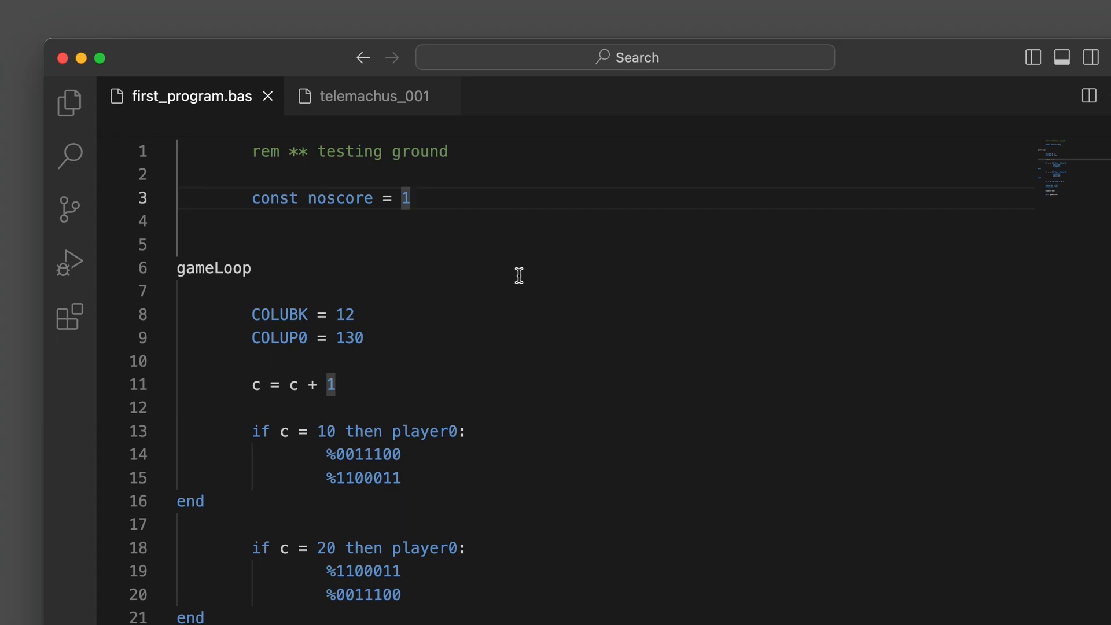
mouse_move(524, 527)
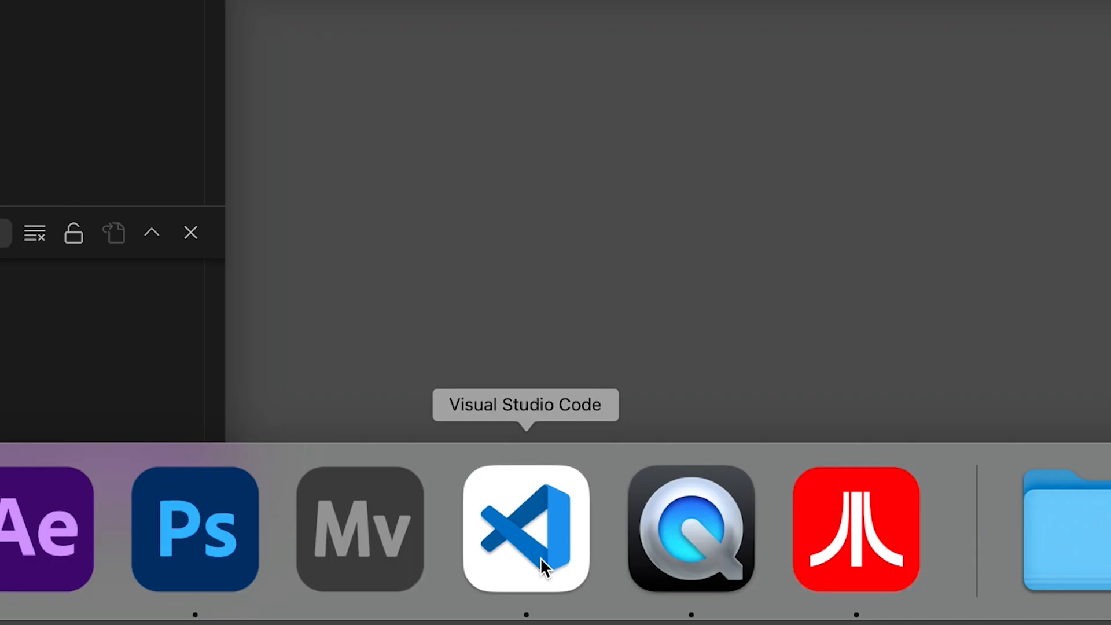
- Check the Atari Dev Studio version and browse its bin folder to darwin's x64/arm64 builds
click(524, 529)
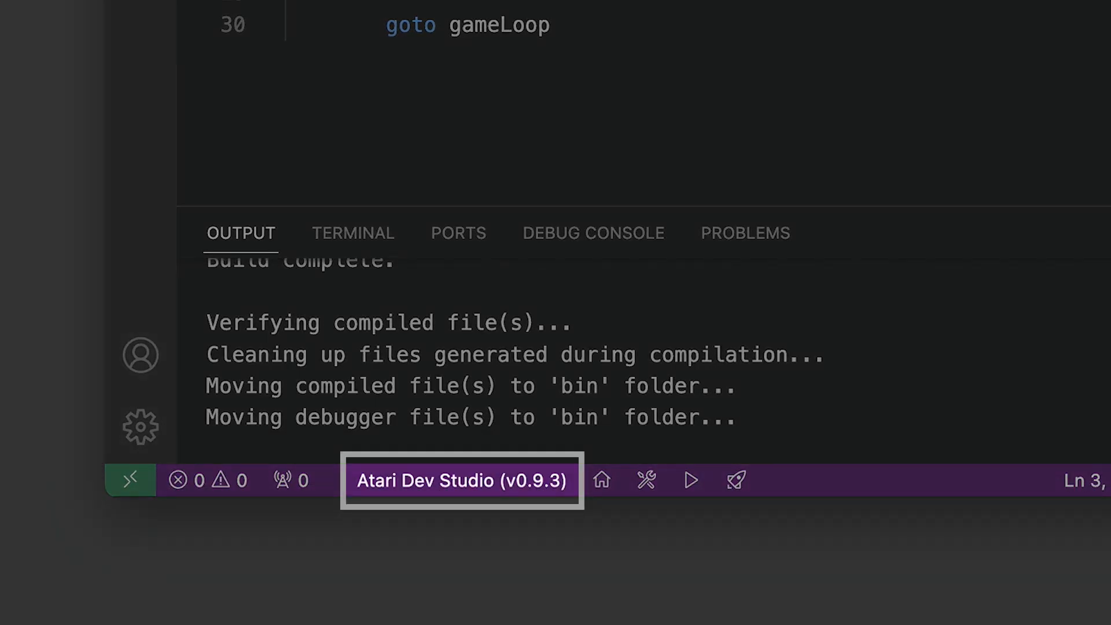
click(460, 480)
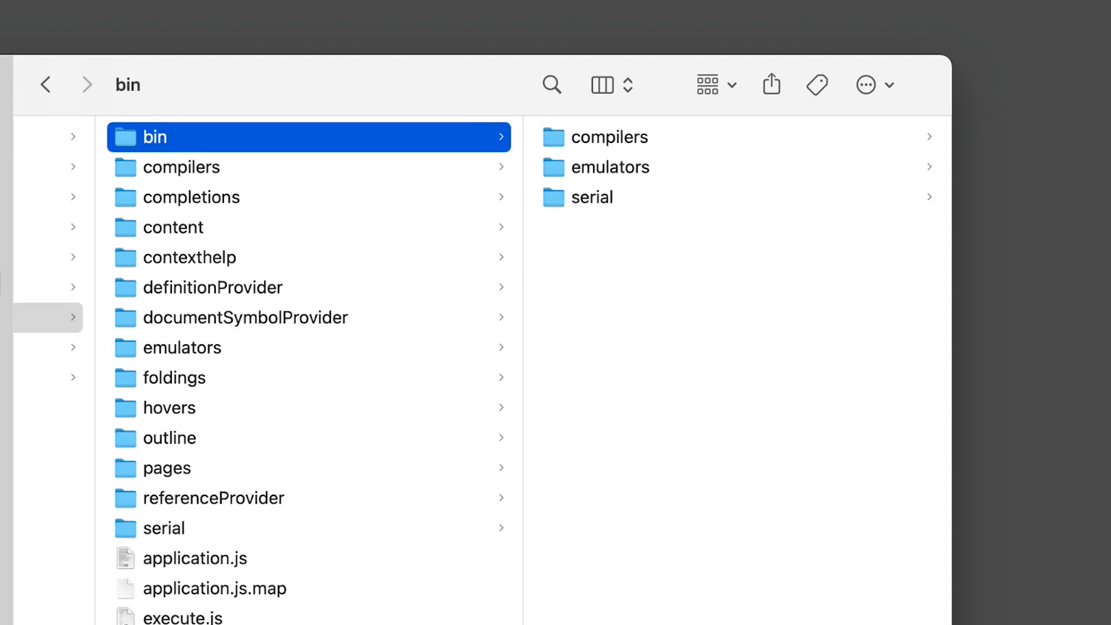
click(202, 167)
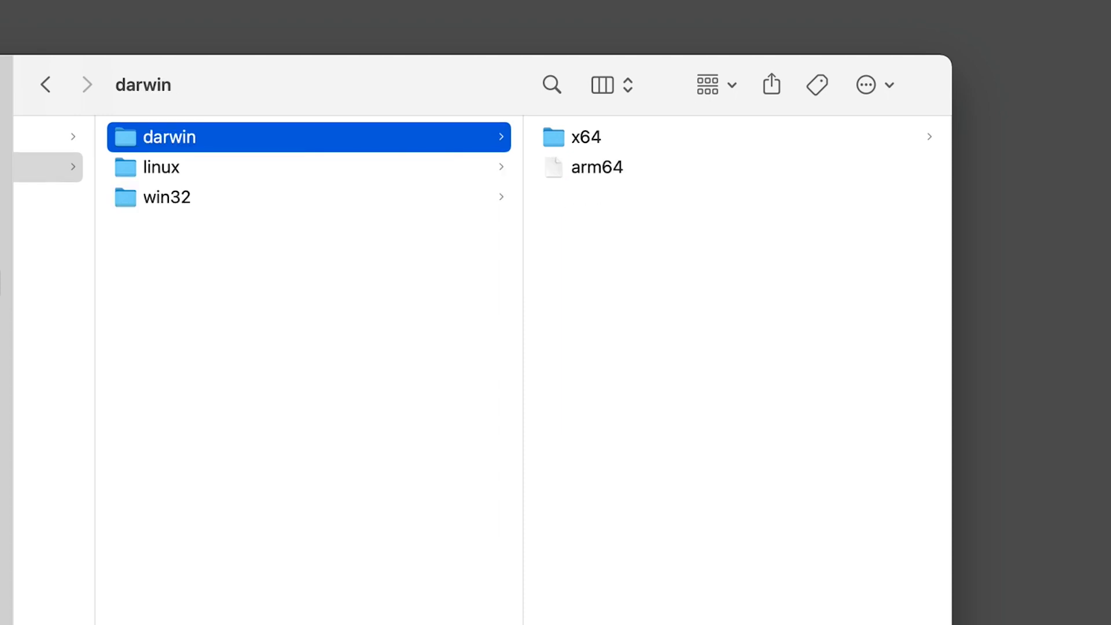
click(585, 137)
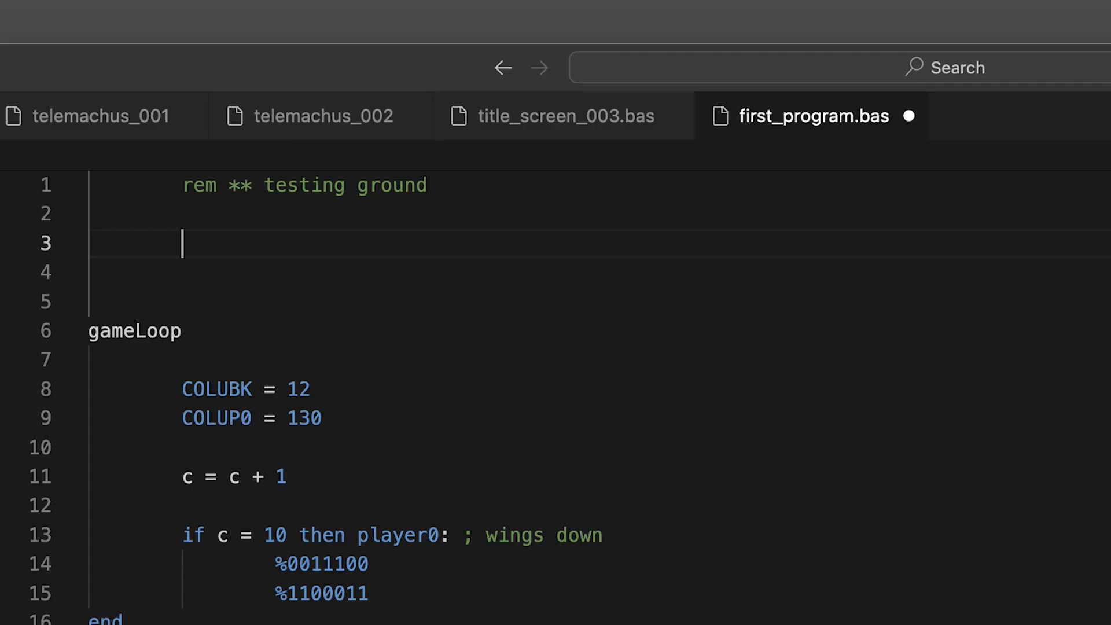
- Enter 'scorecolor = 12' on line 3 of first_program.bas
text(scorec)
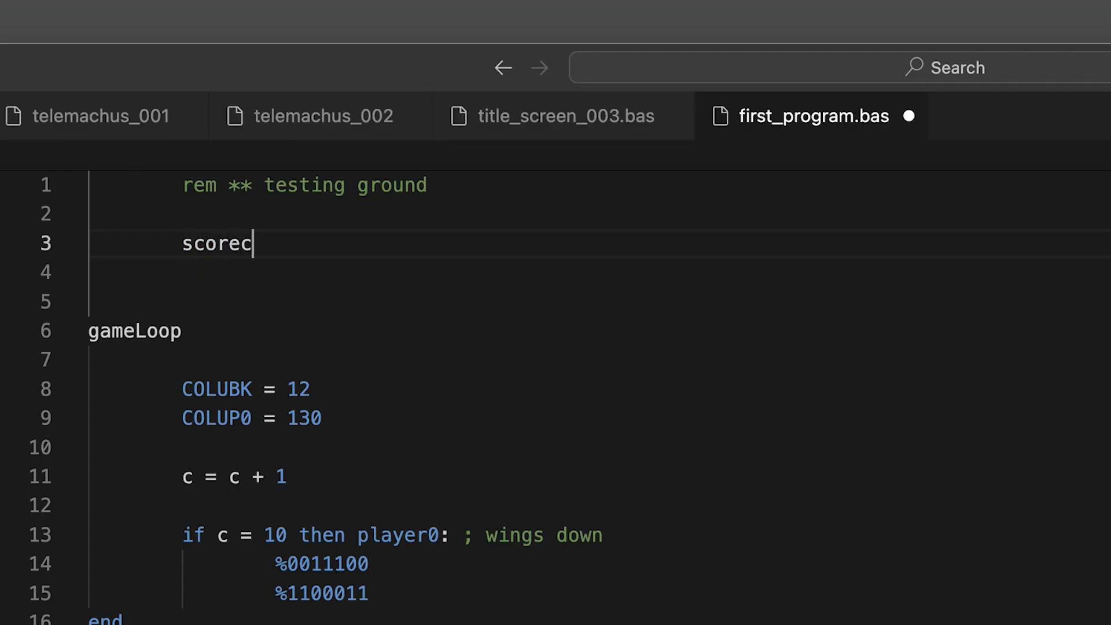
text(olor = 12)
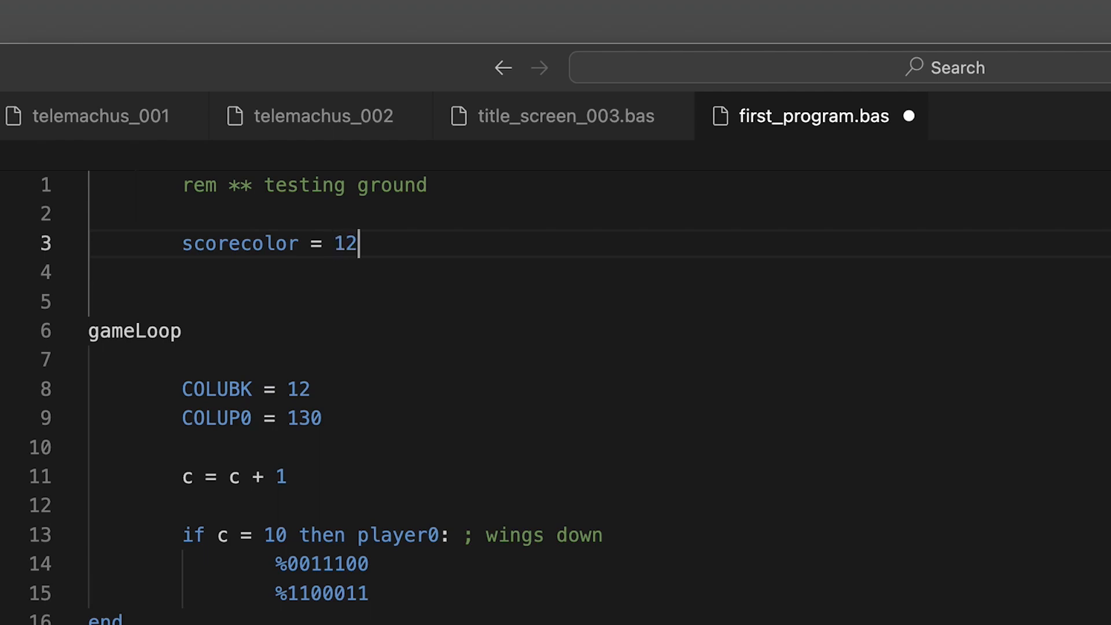
mouse_move(400, 270)
text(const no)
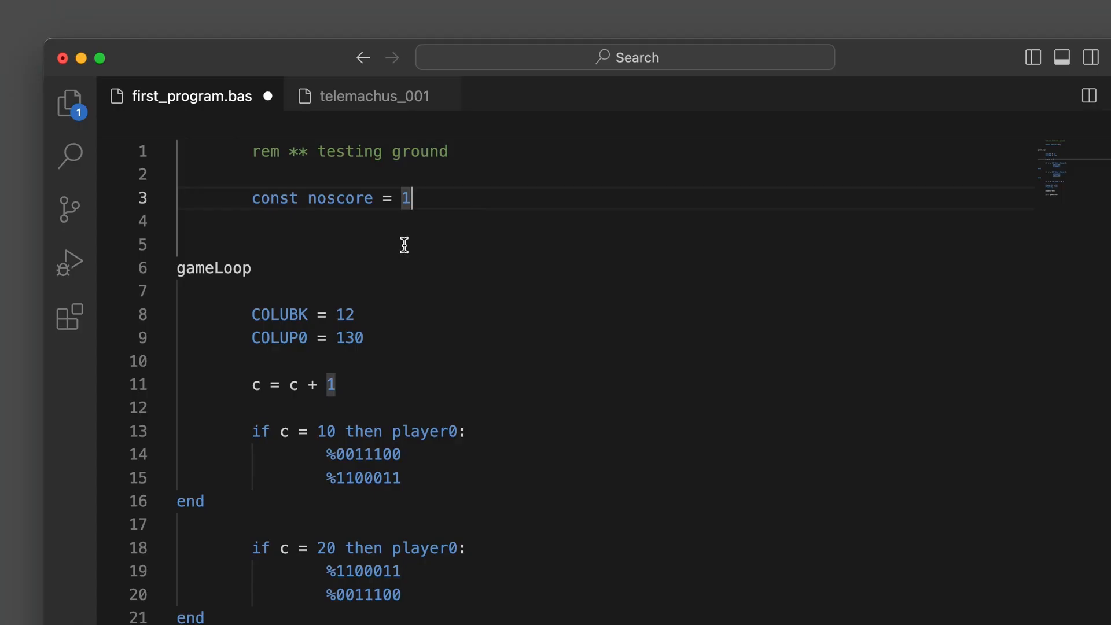
mouse_move(305, 224)
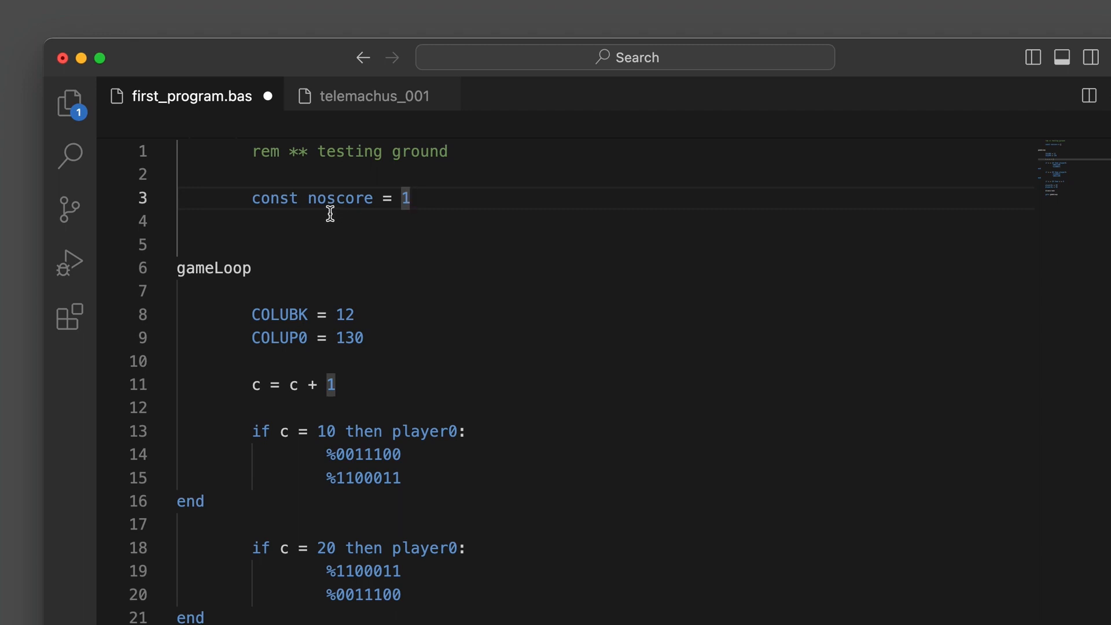
mouse_move(407, 210)
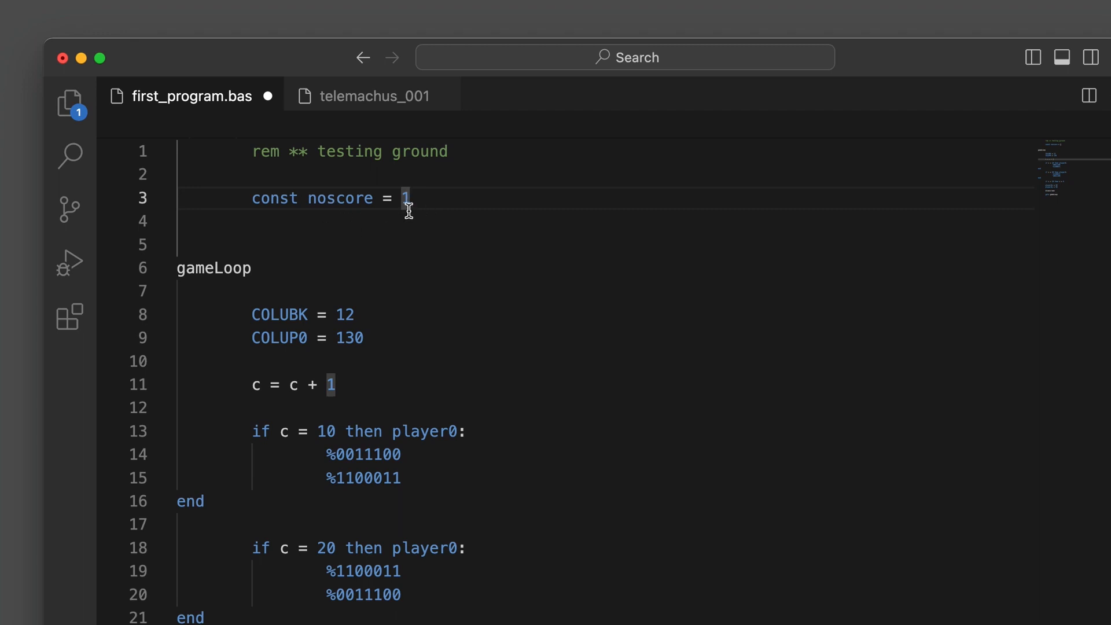
mouse_move(469, 246)
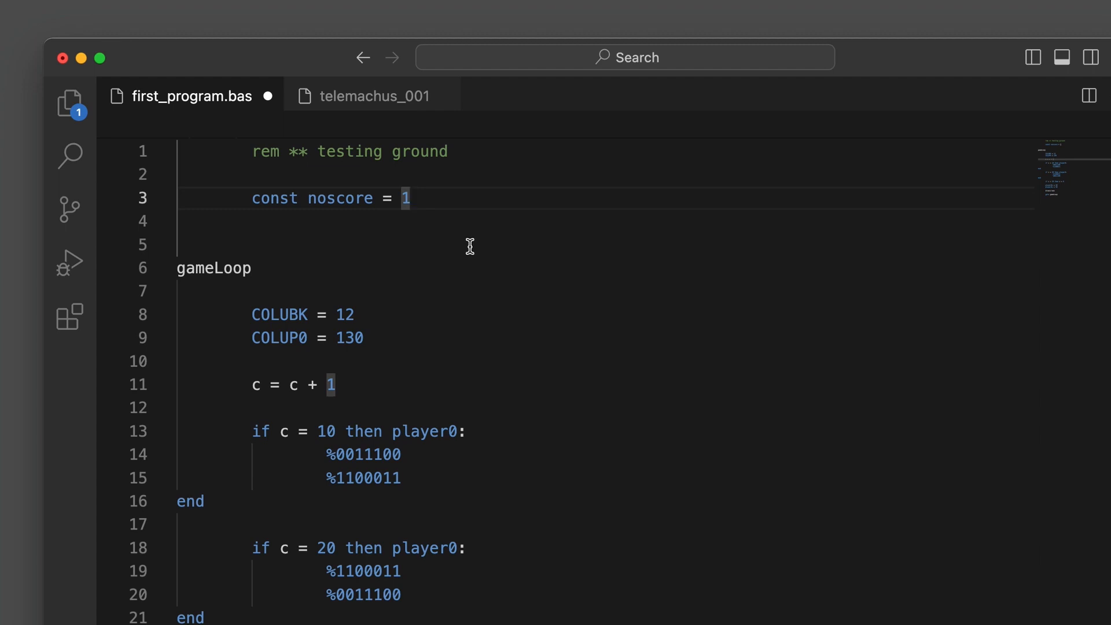
mouse_move(471, 245)
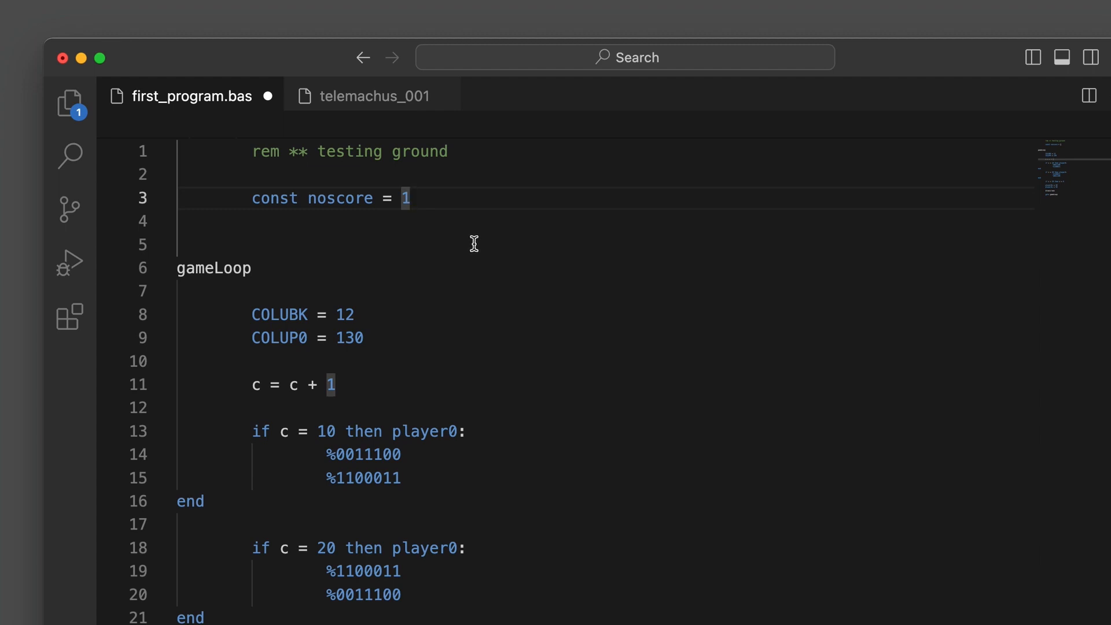
mouse_move(392, 243)
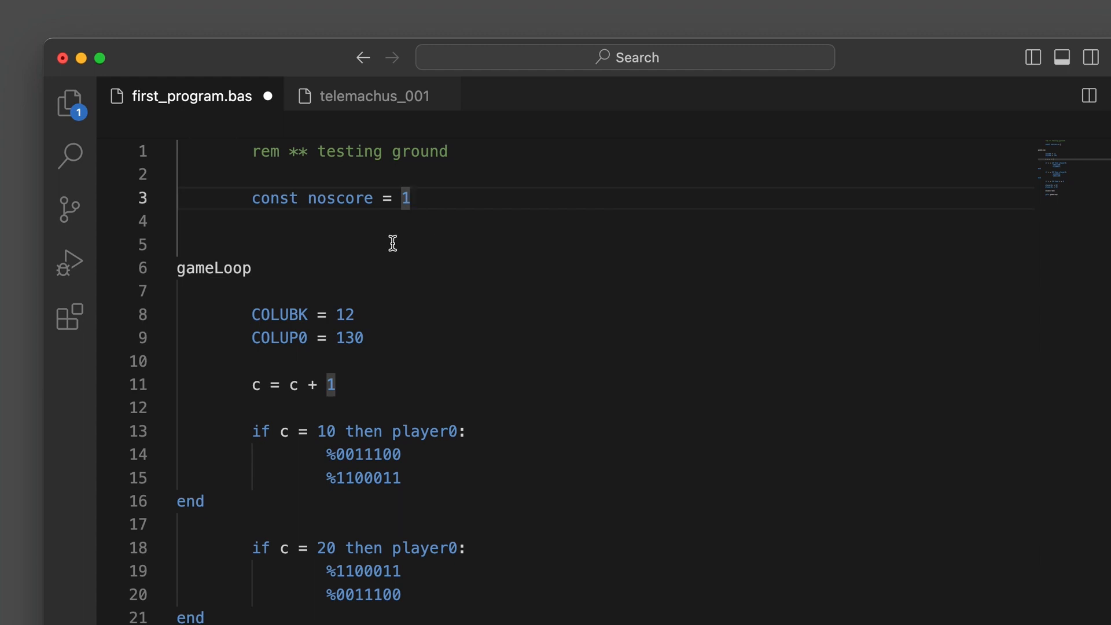
mouse_move(437, 215)
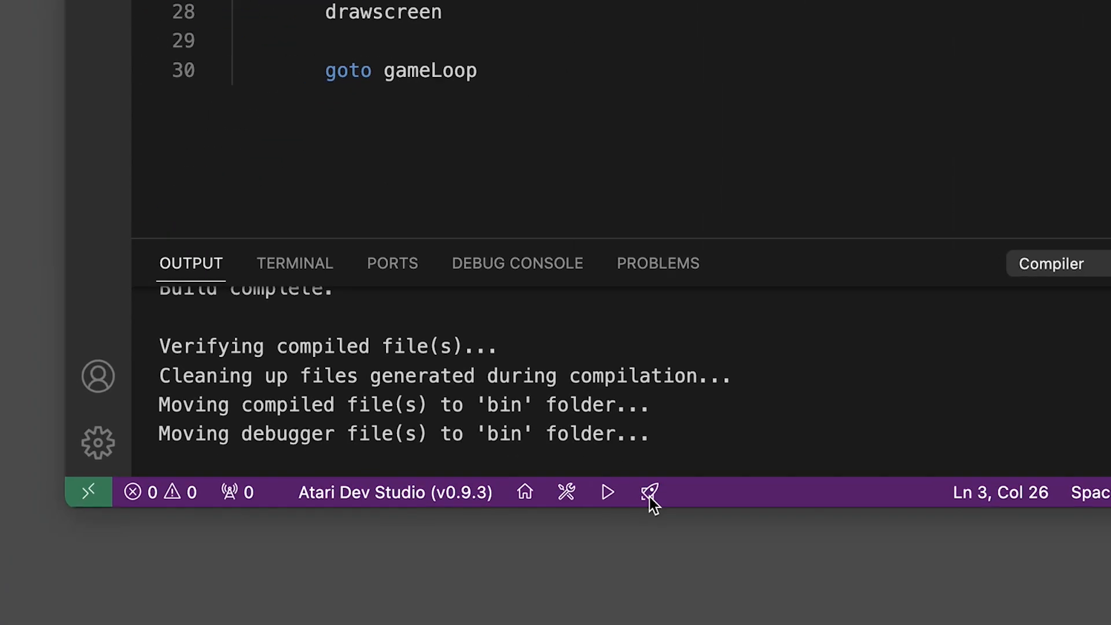
mouse_move(662, 504)
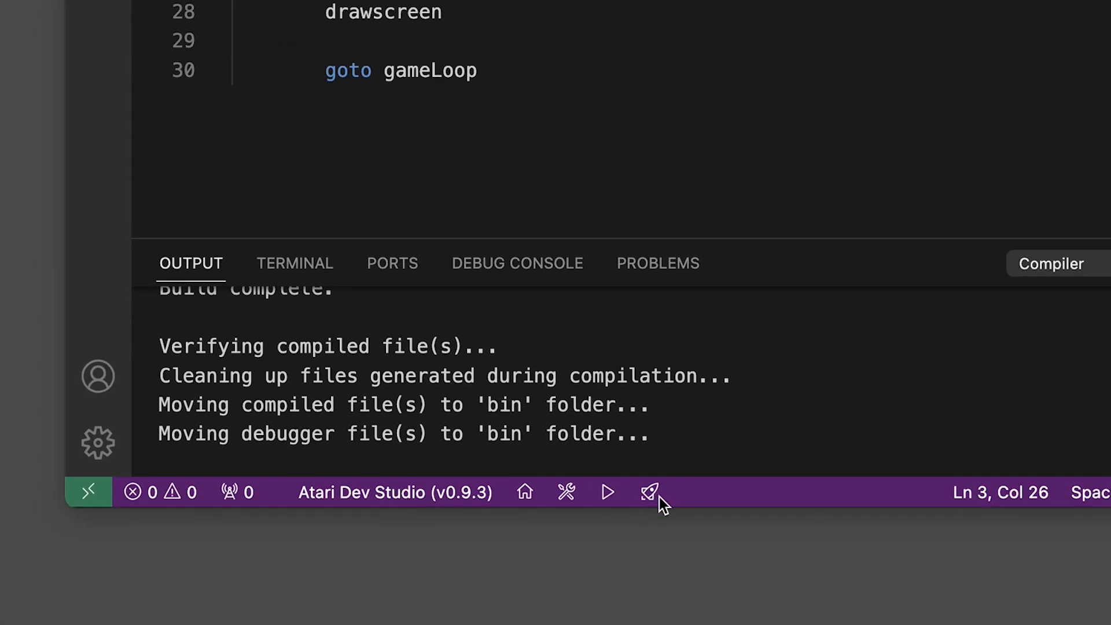
mouse_move(734, 428)
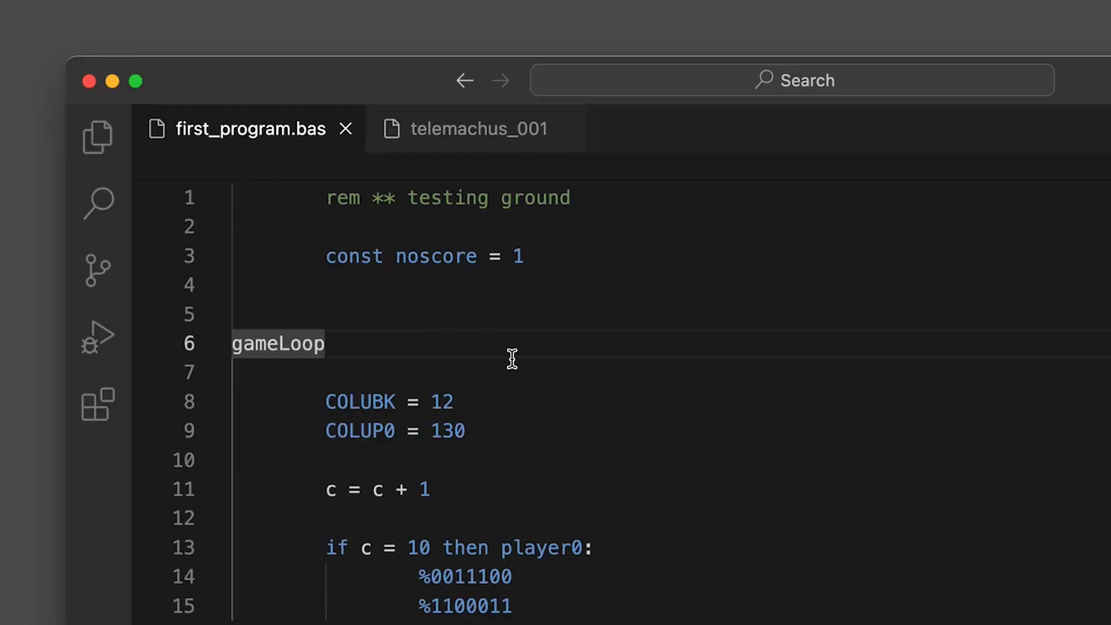
mouse_move(300, 382)
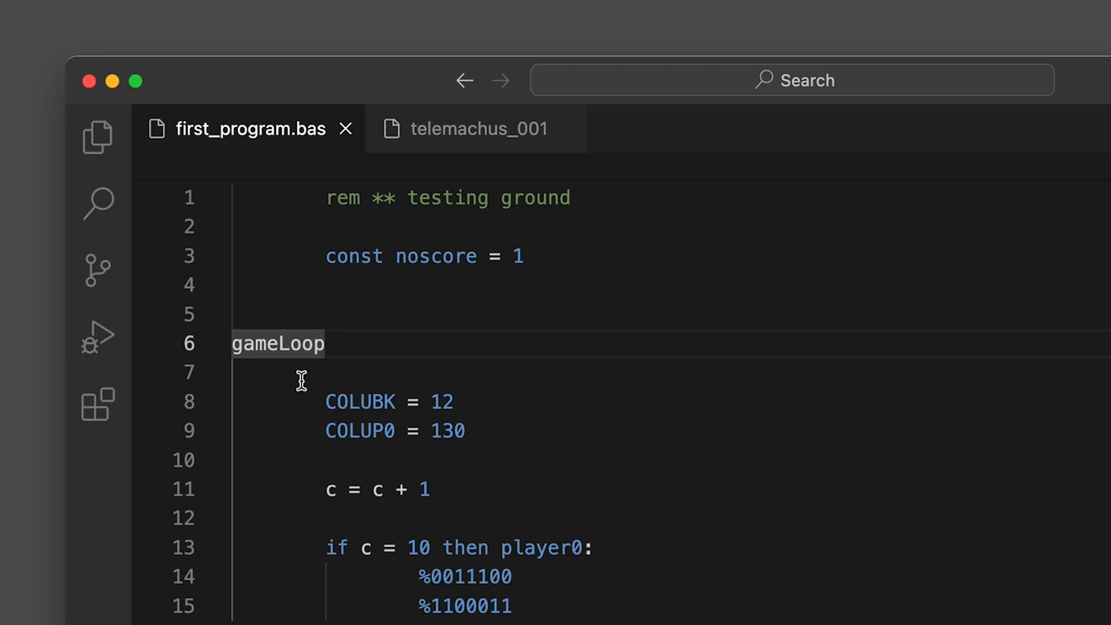
mouse_move(347, 359)
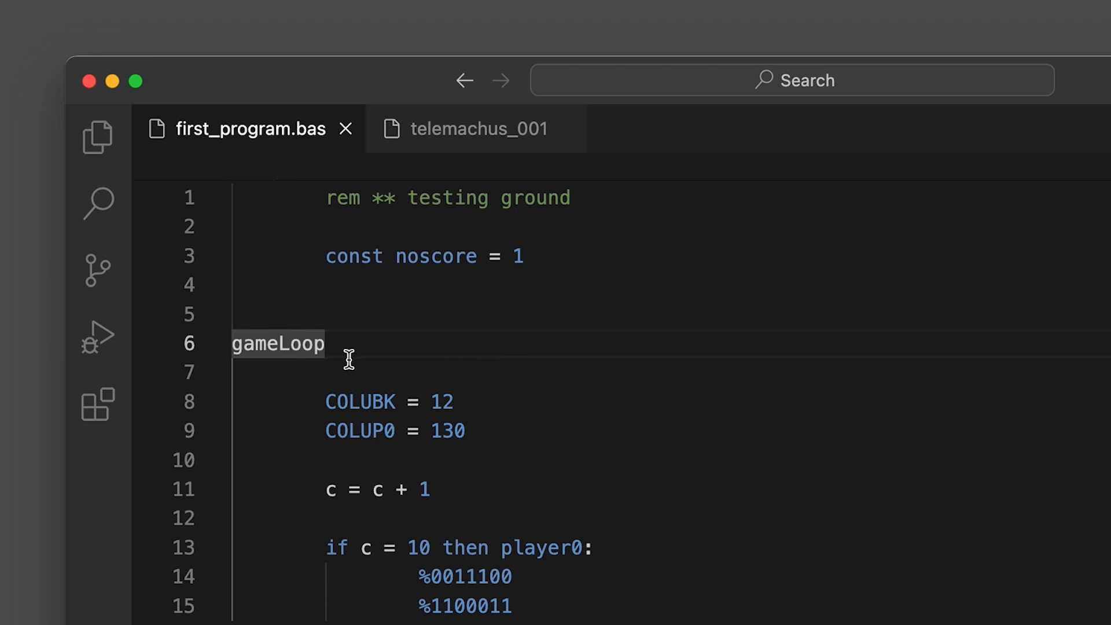
mouse_move(252, 325)
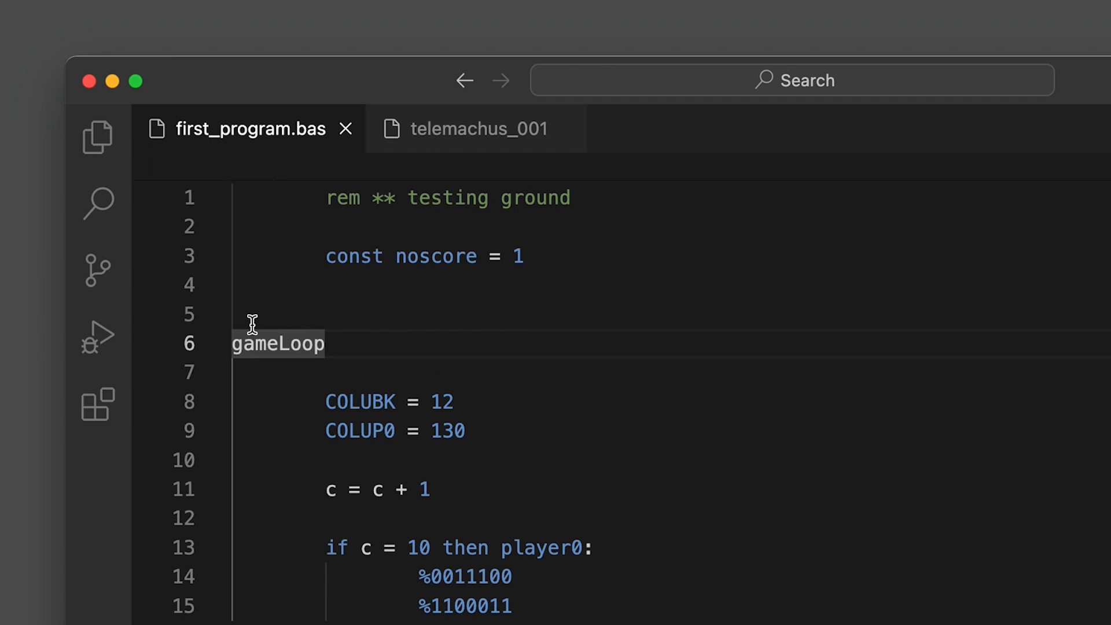
mouse_move(376, 353)
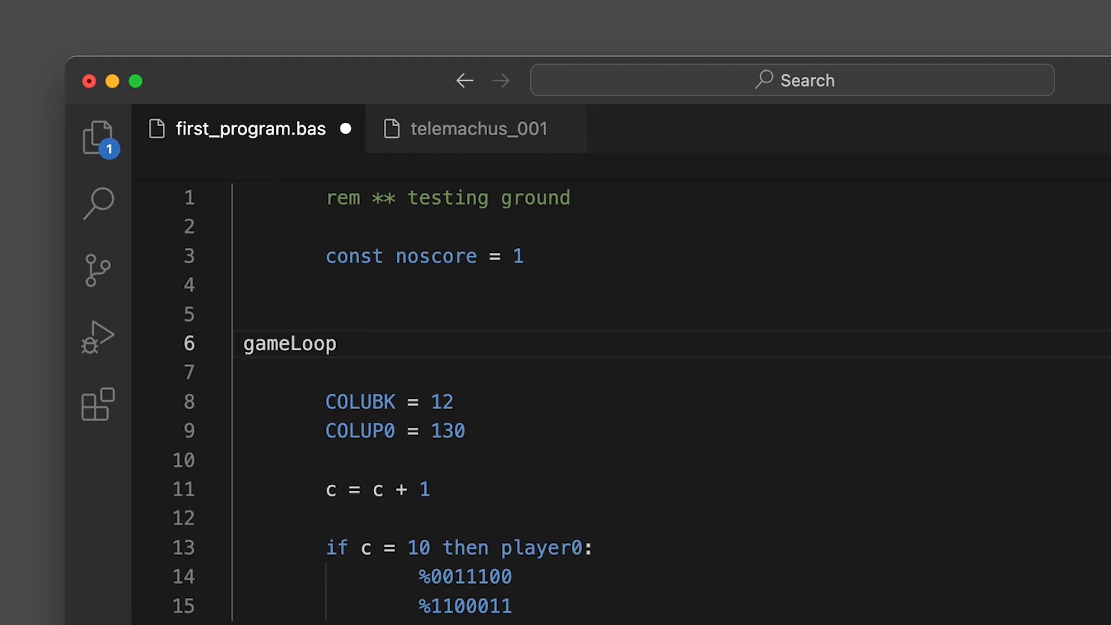
- Rebuild and run first_program.bas with the Atari Dev Studio rocket icon
click(649, 505)
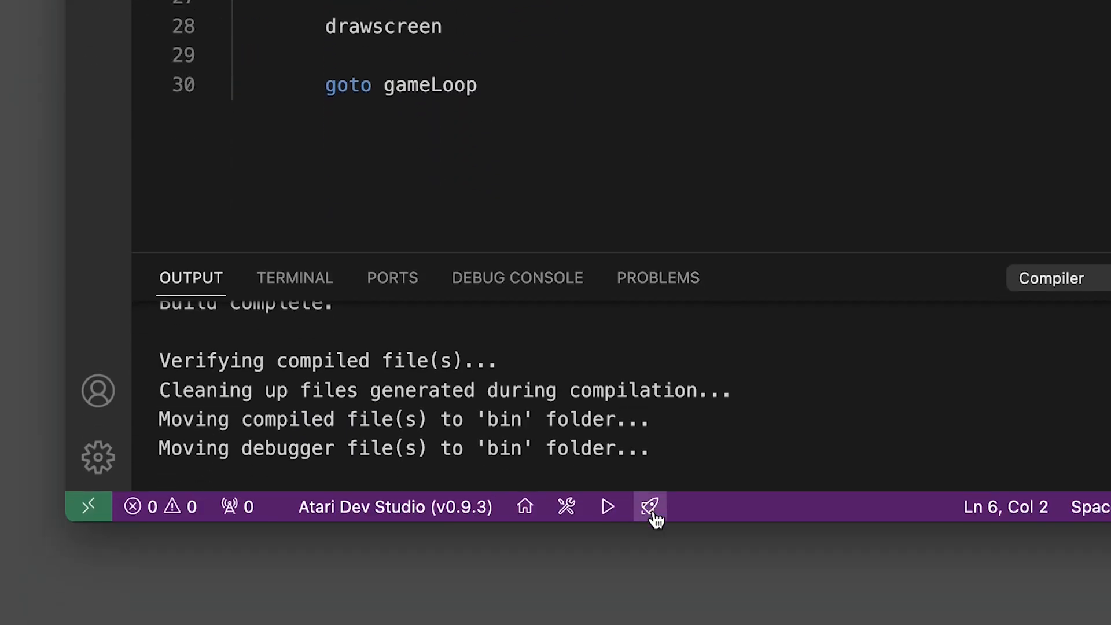
click(649, 506)
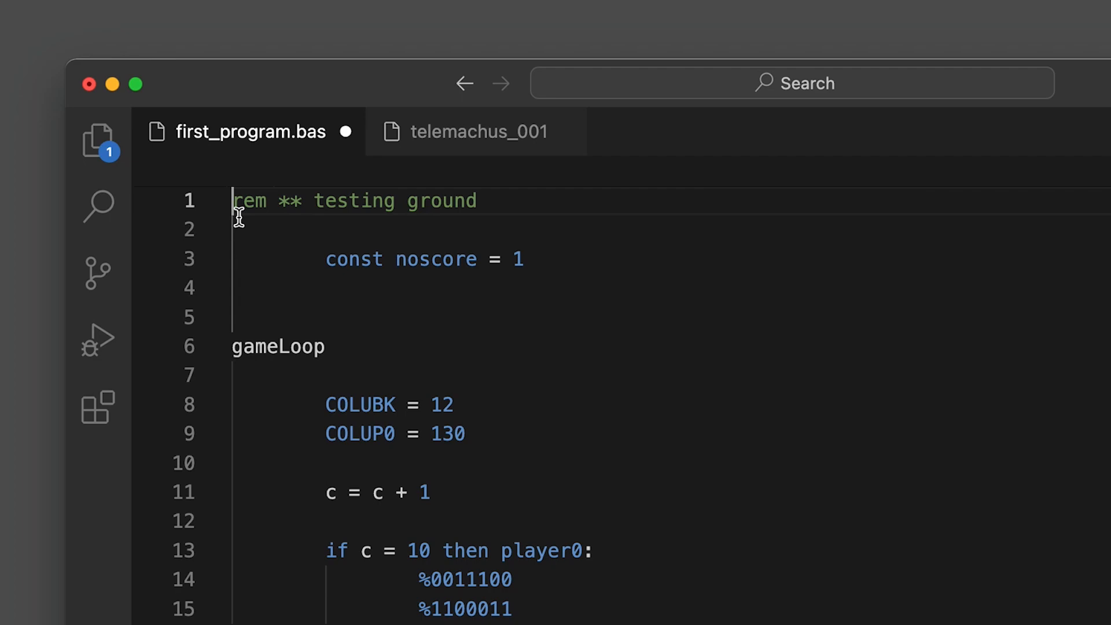
- Compile with the rem header unindented, which fails with exit code 1
double_click(440, 200)
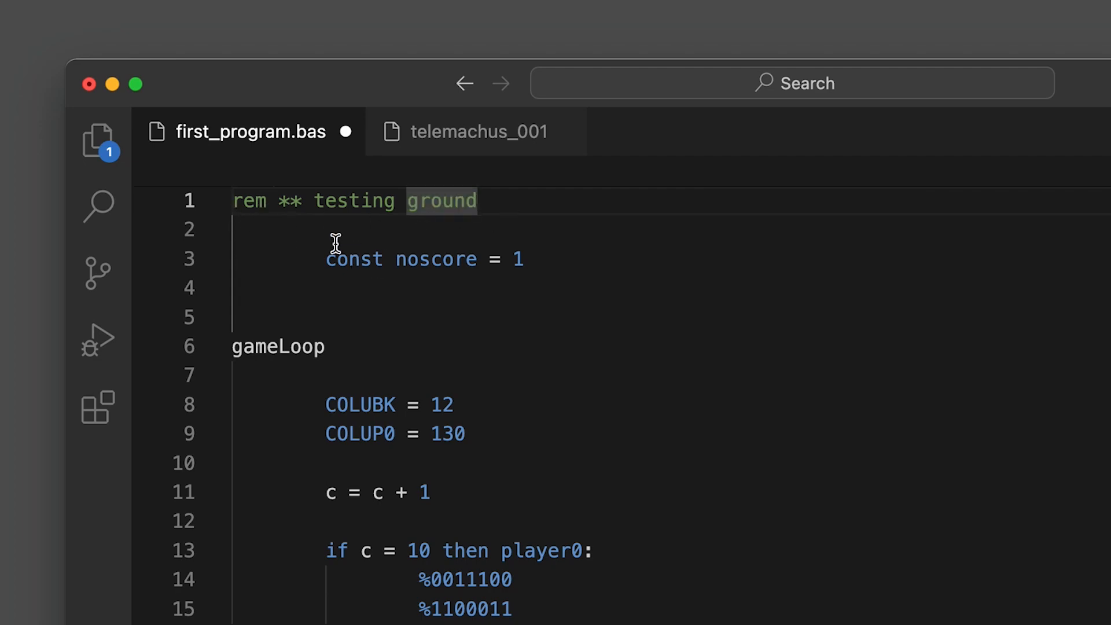
click(647, 507)
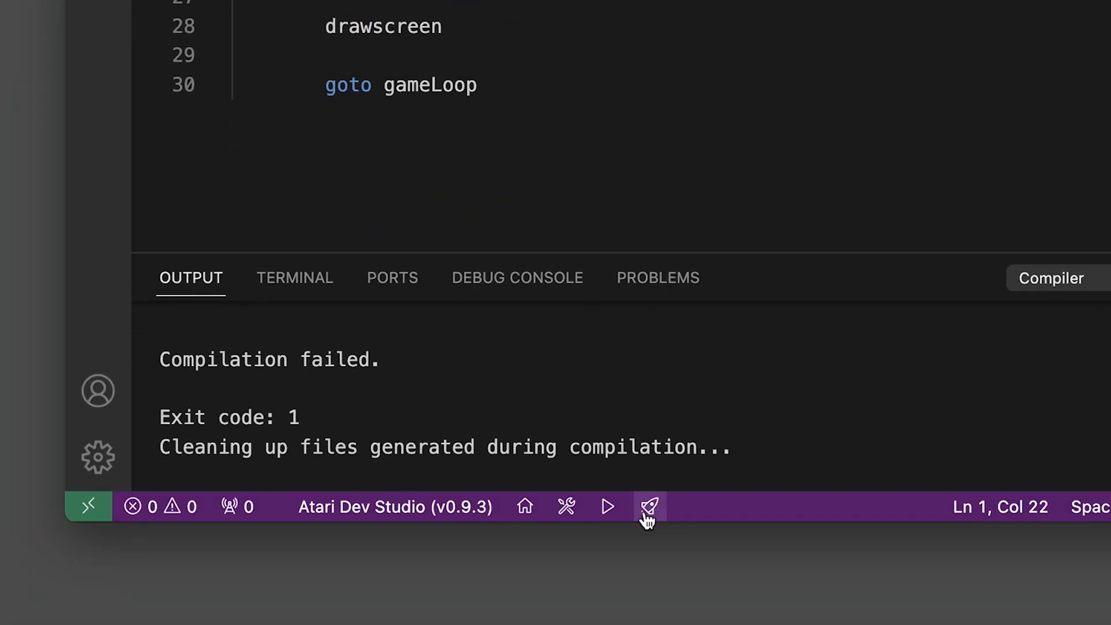
click(648, 506)
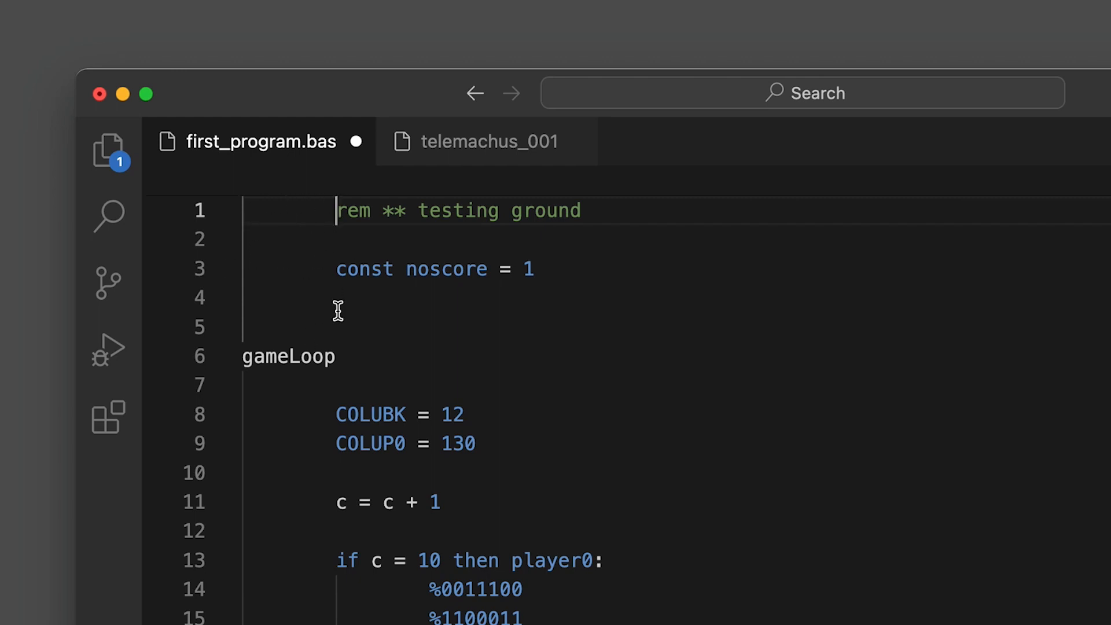
mouse_move(414, 596)
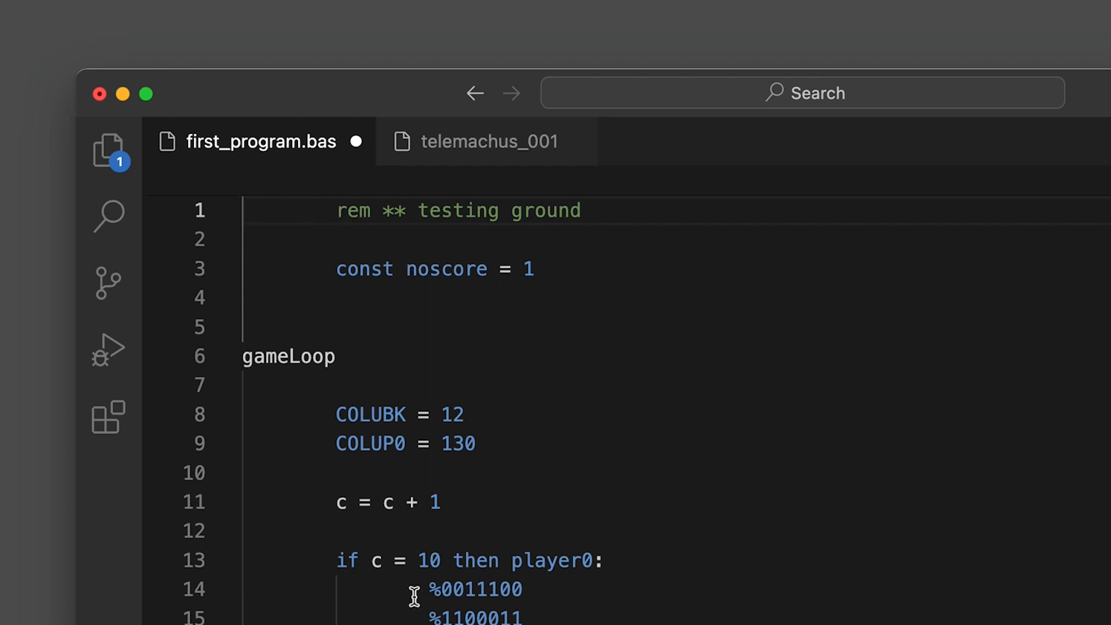
mouse_move(375, 205)
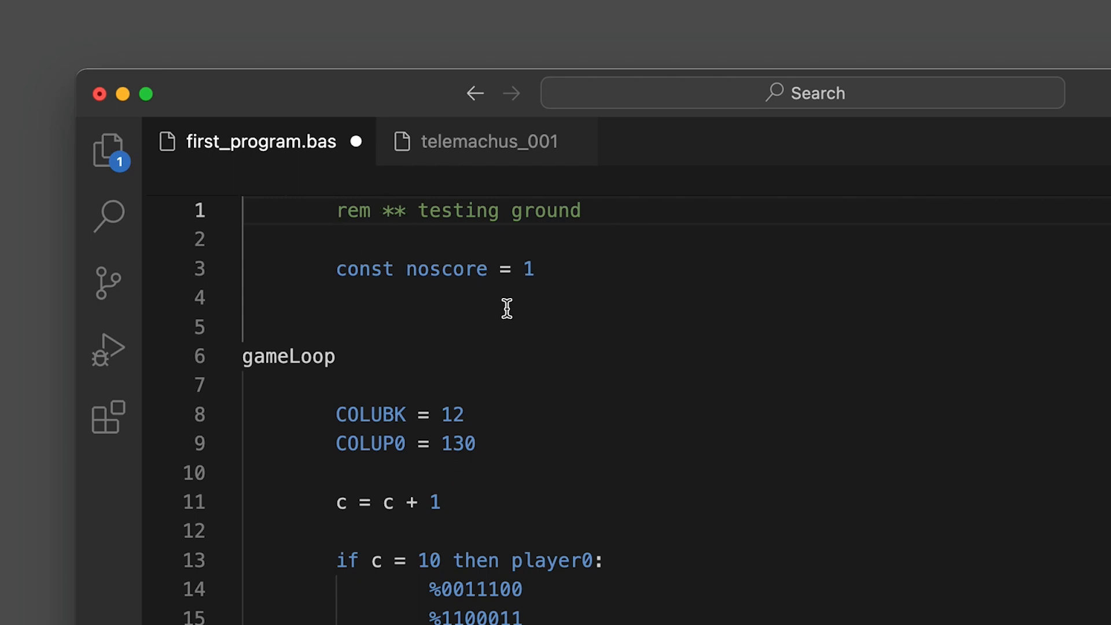
mouse_move(423, 415)
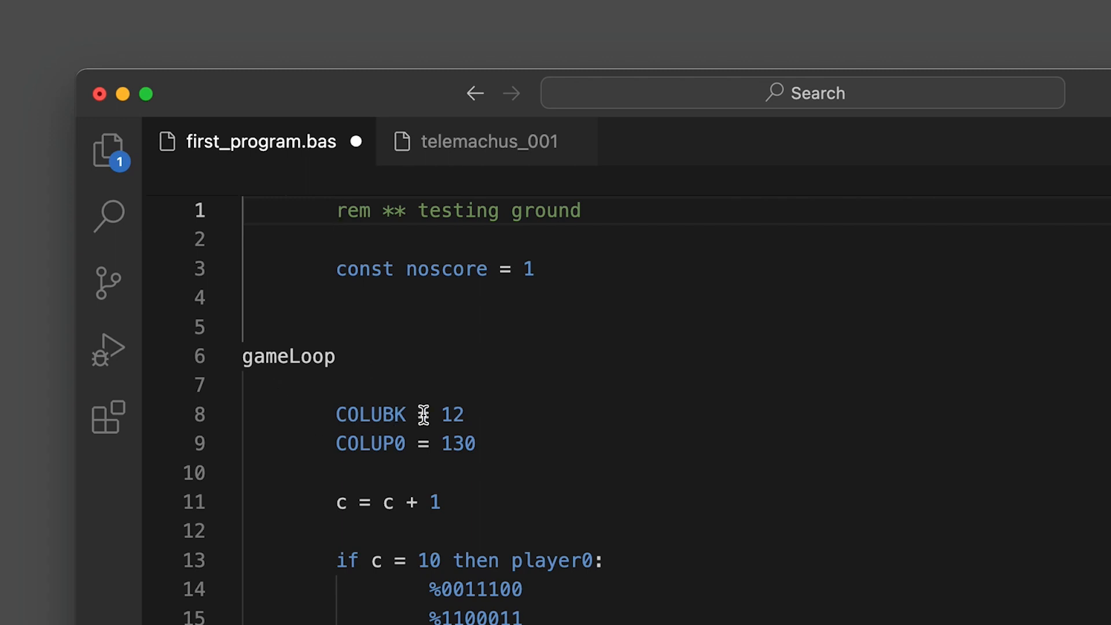
mouse_move(386, 414)
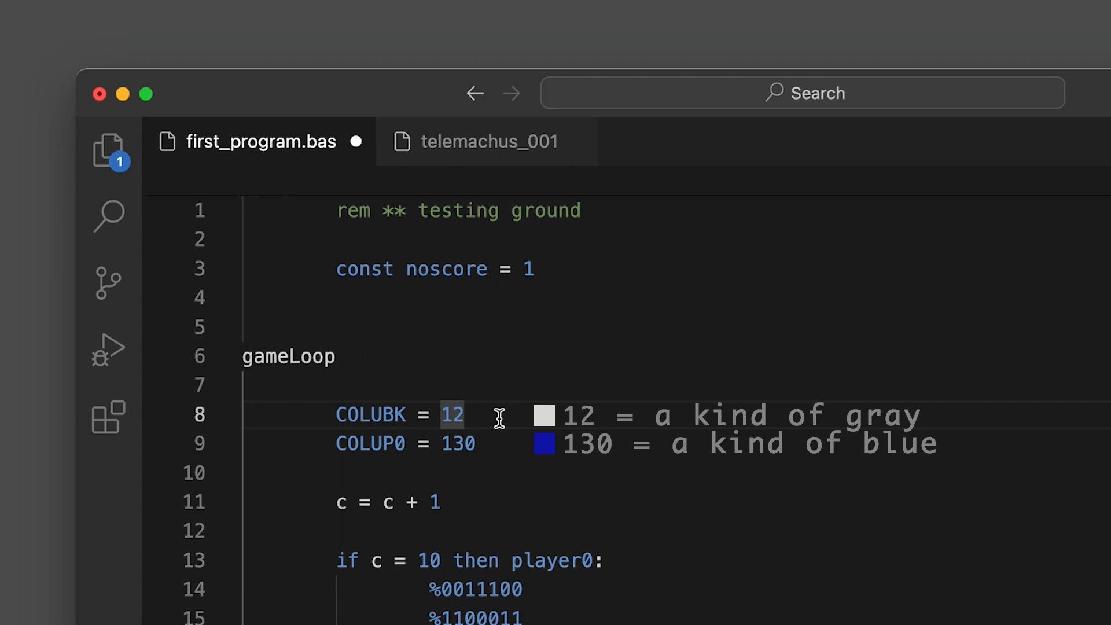
mouse_move(483, 427)
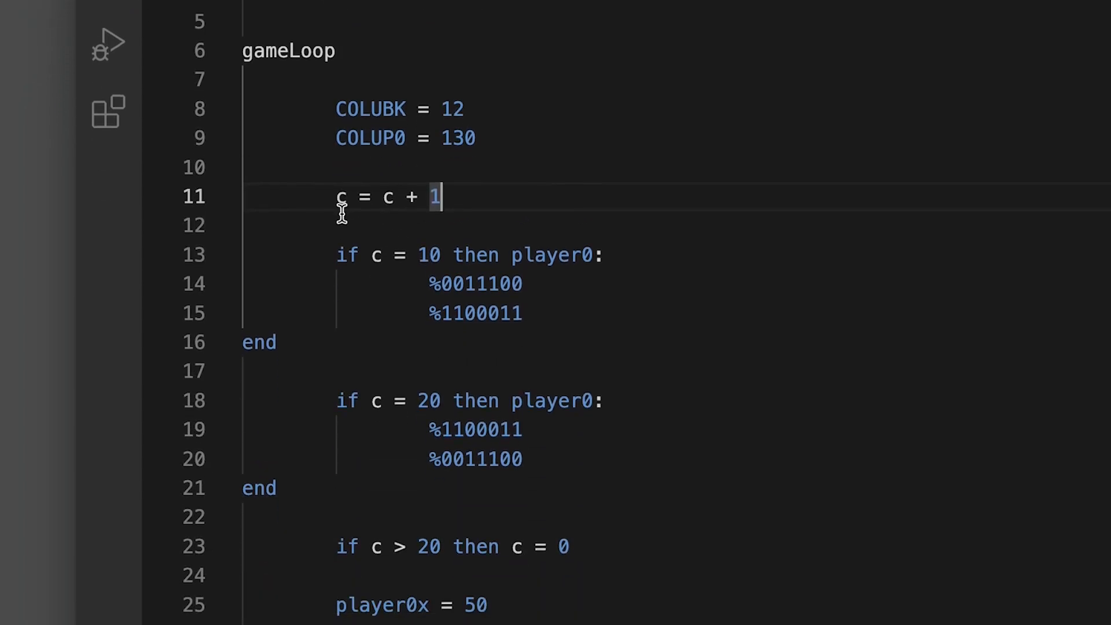
mouse_move(509, 209)
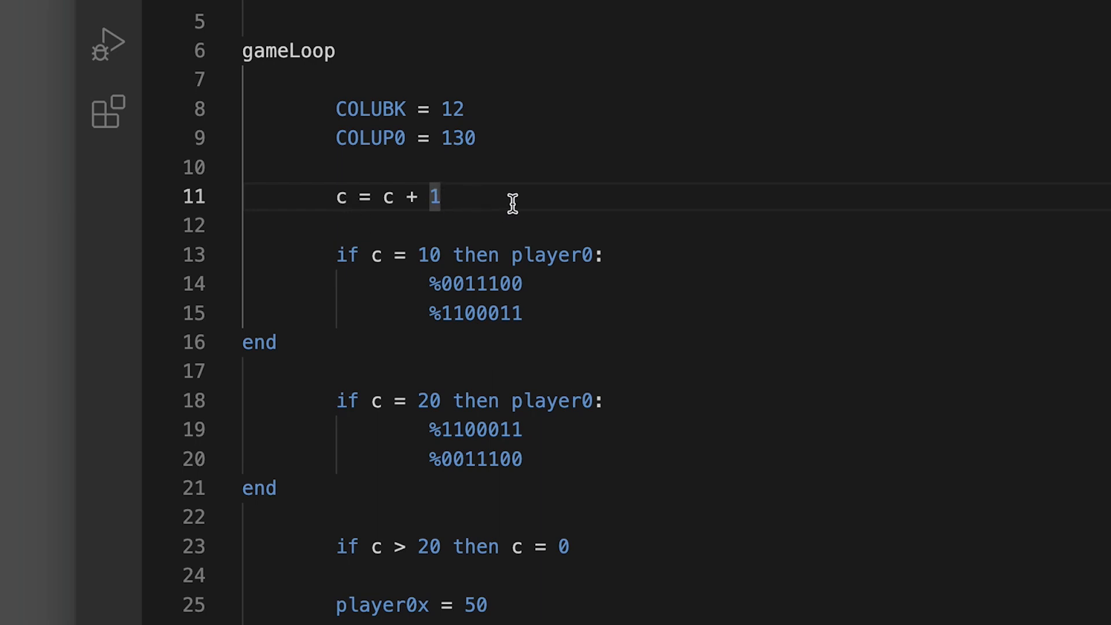
mouse_move(404, 222)
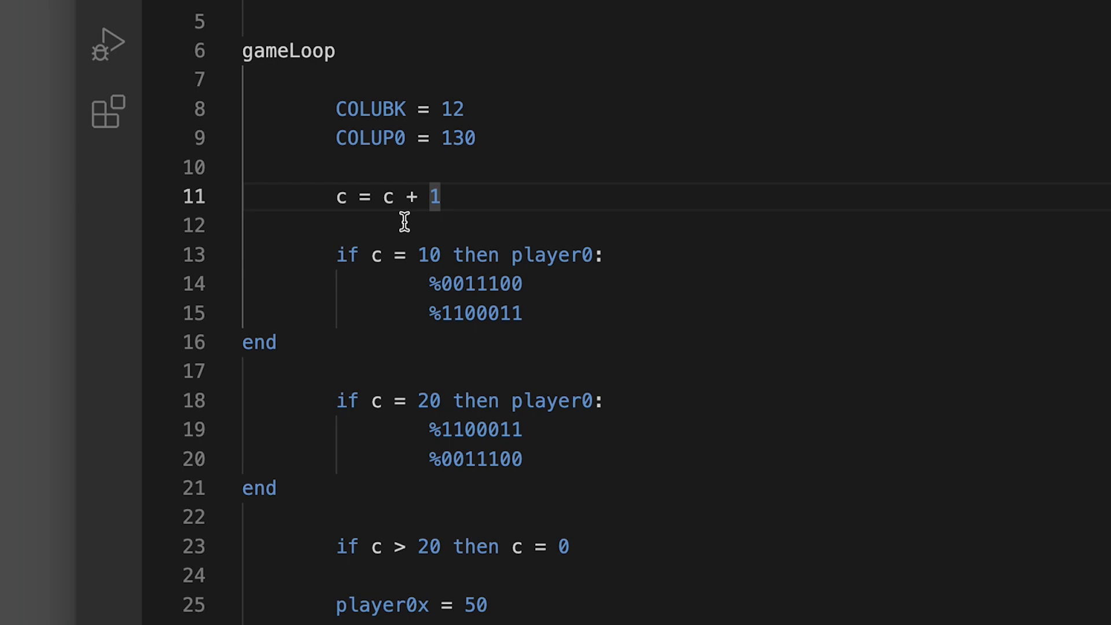
mouse_move(503, 230)
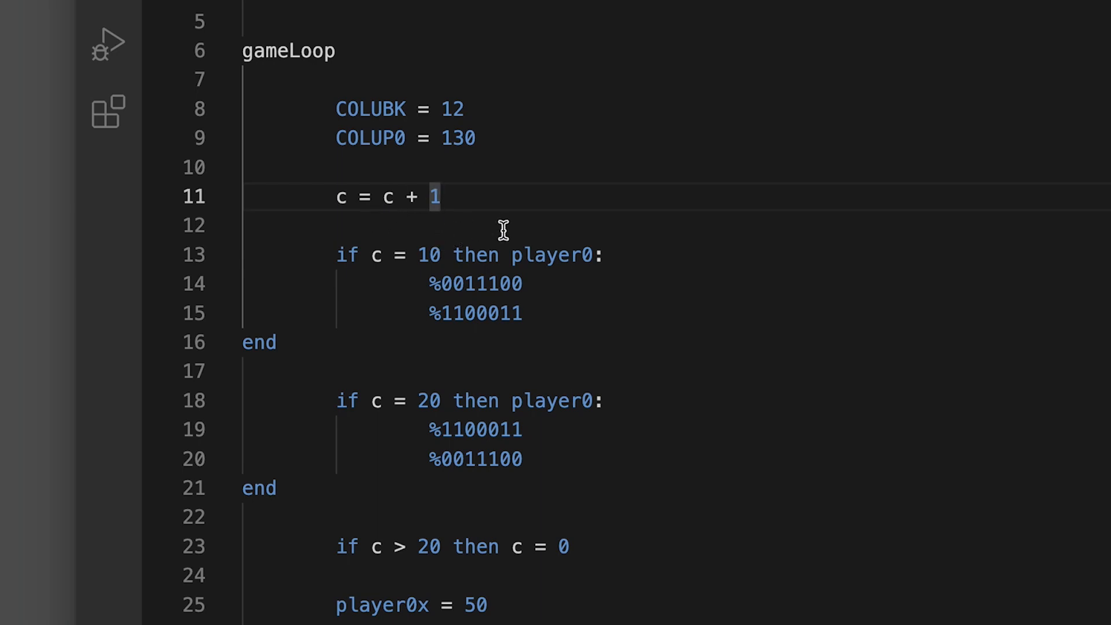
mouse_move(338, 211)
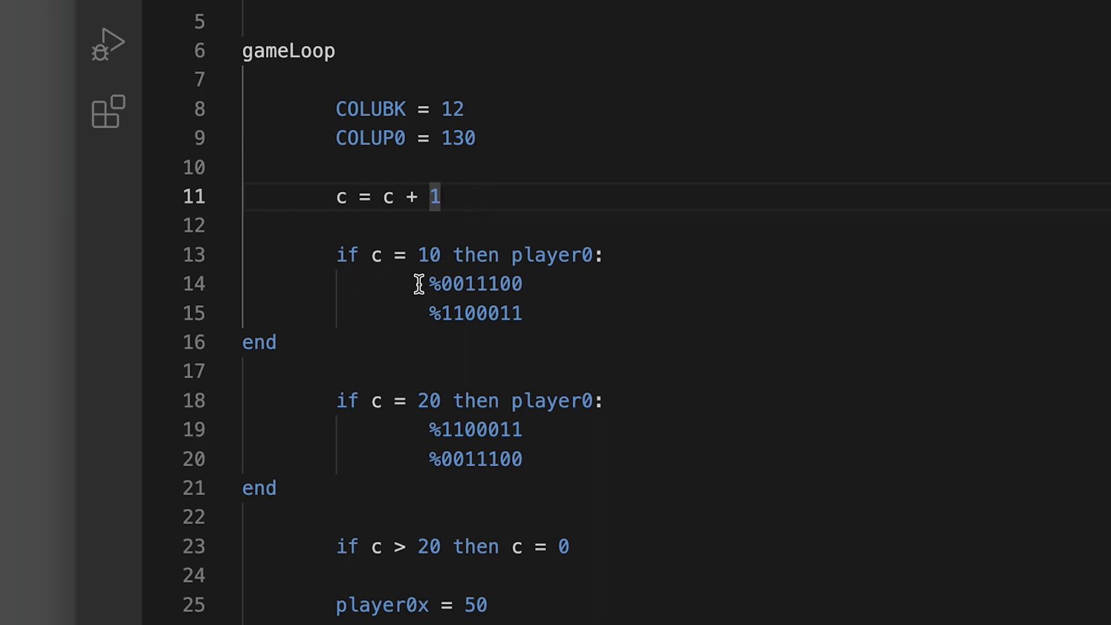
mouse_move(516, 338)
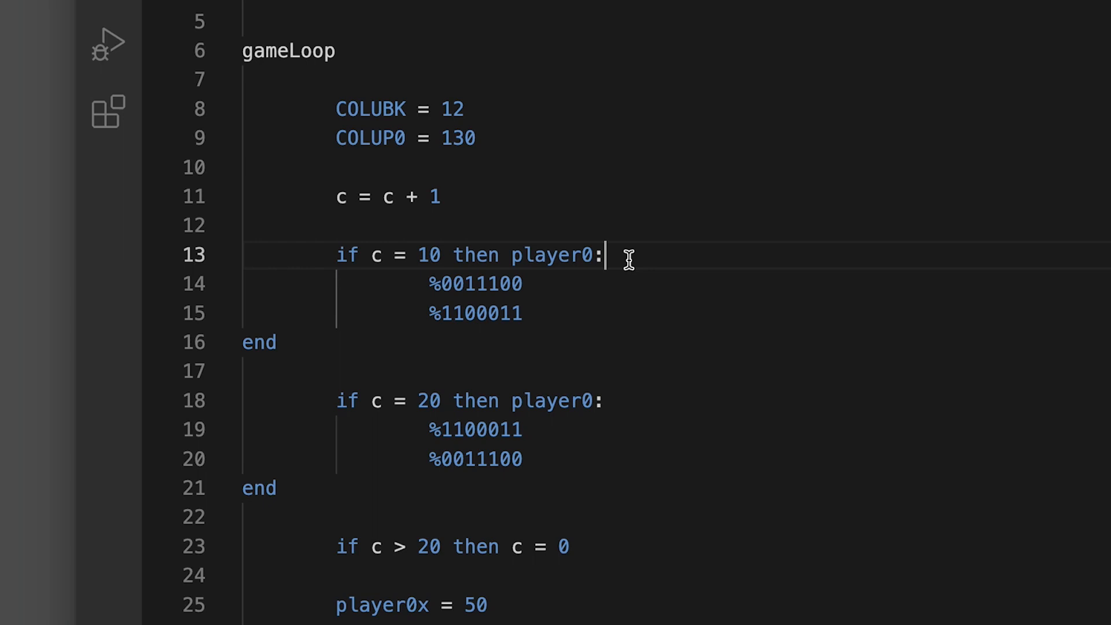
mouse_move(392, 319)
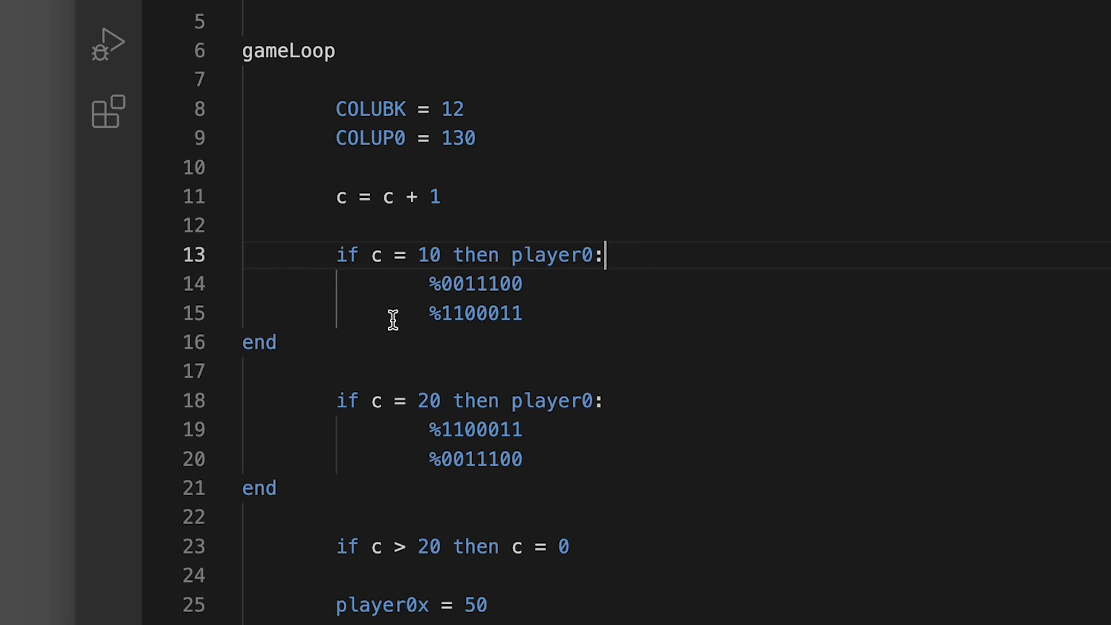
mouse_move(597, 325)
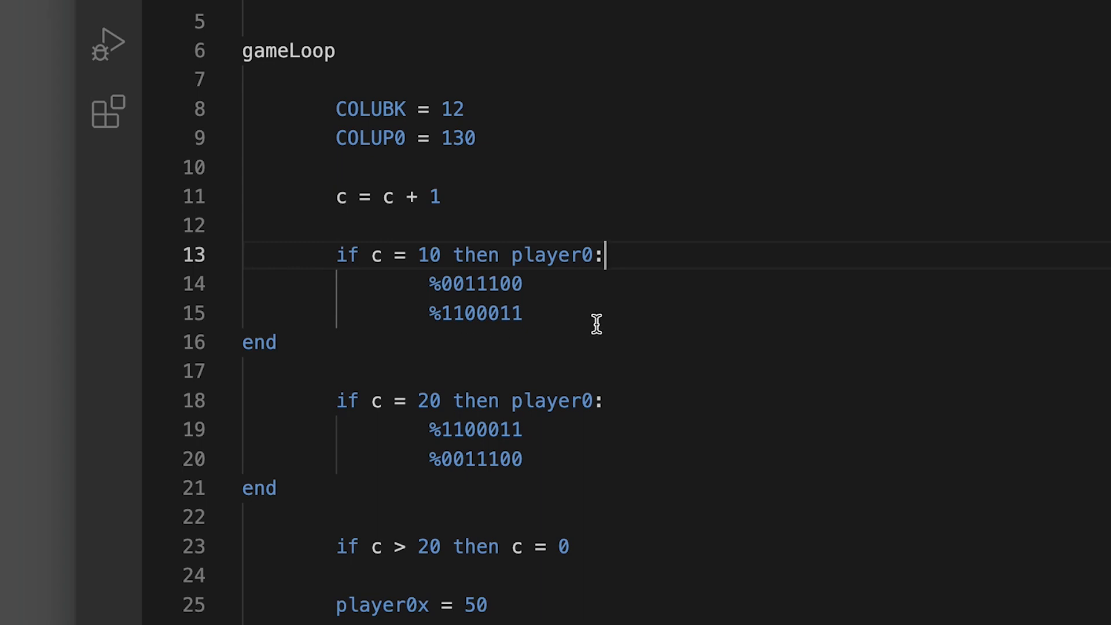
mouse_move(399, 285)
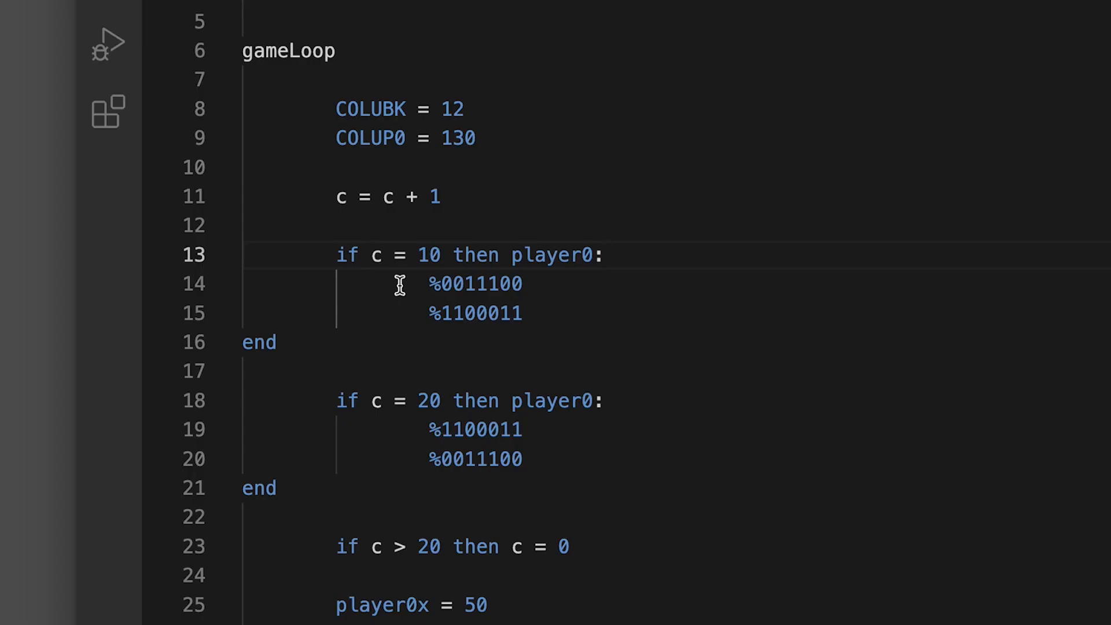
mouse_move(587, 287)
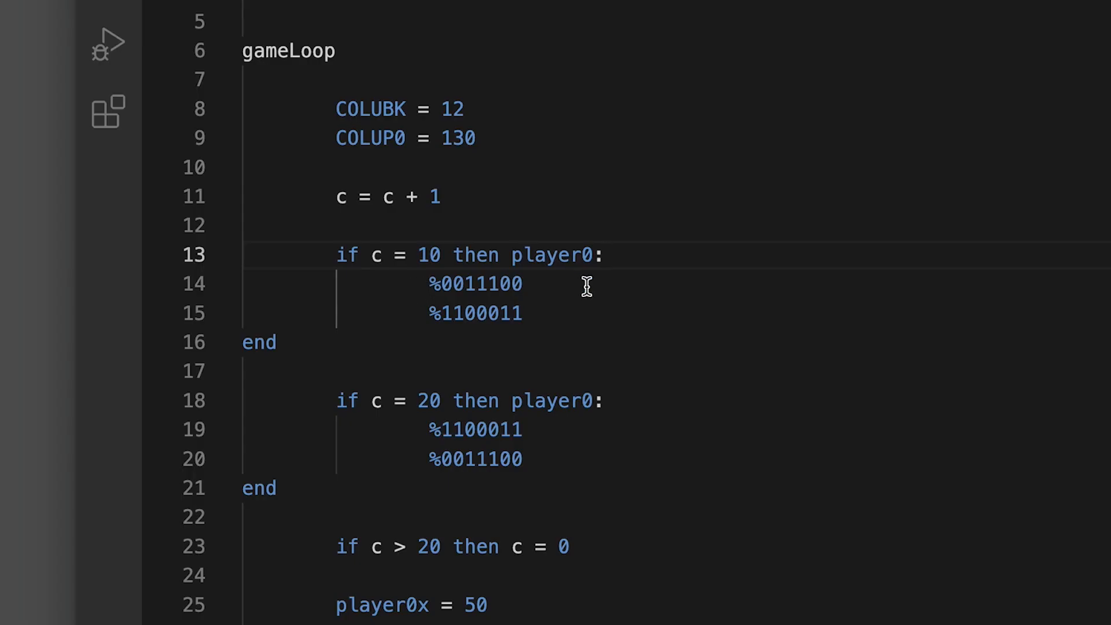
click(604, 255)
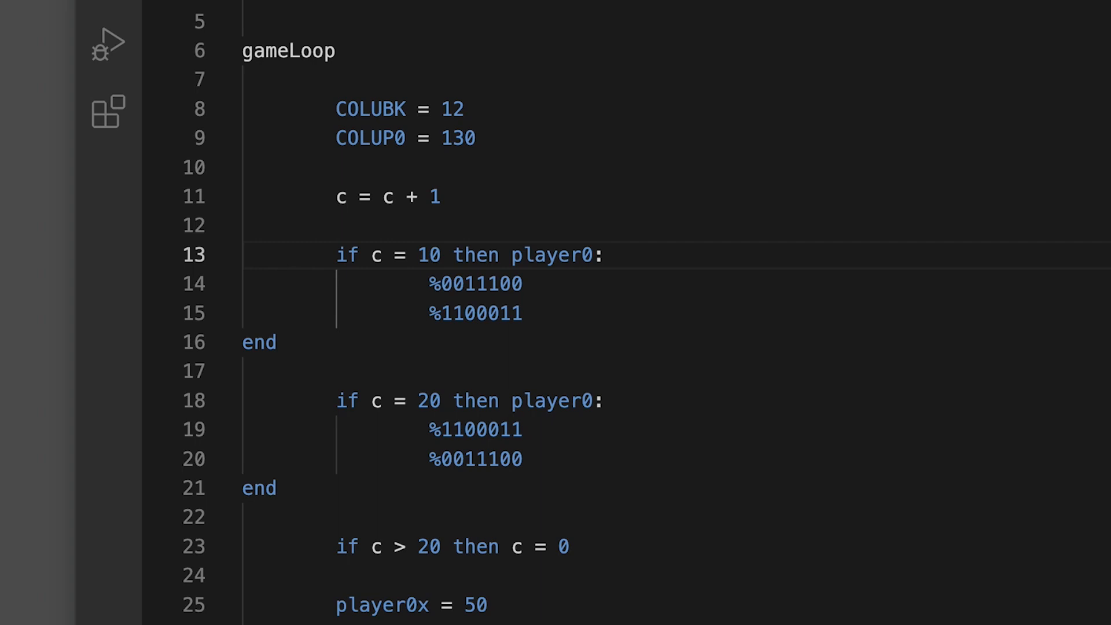
click(104, 40)
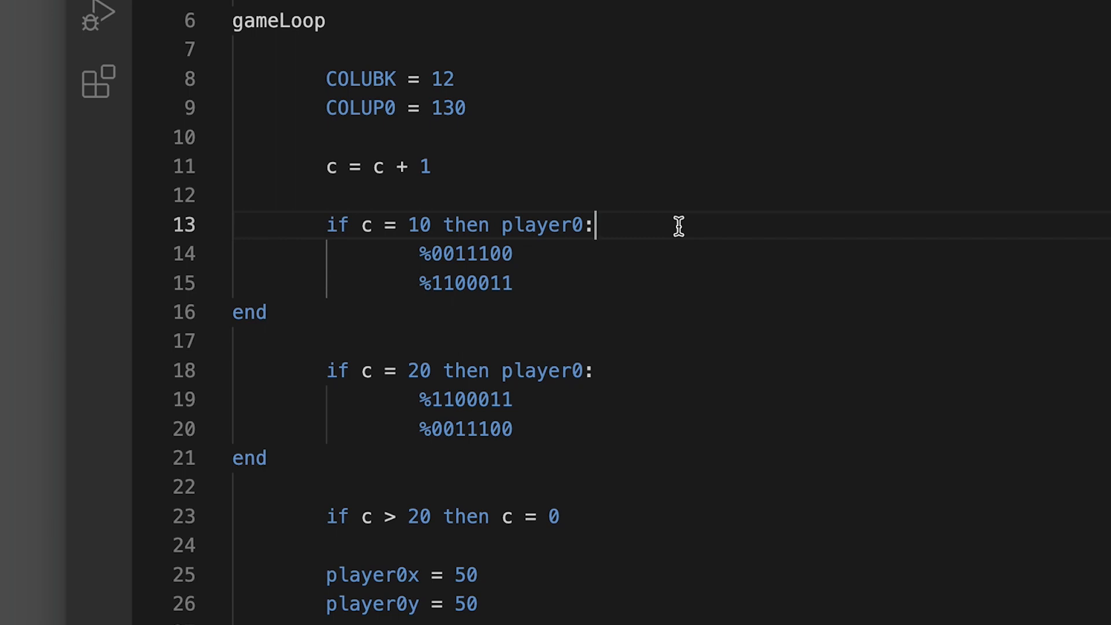
- Add '; wings down' after line 13's player0: and begin '; wings u' on line 18
text(;)
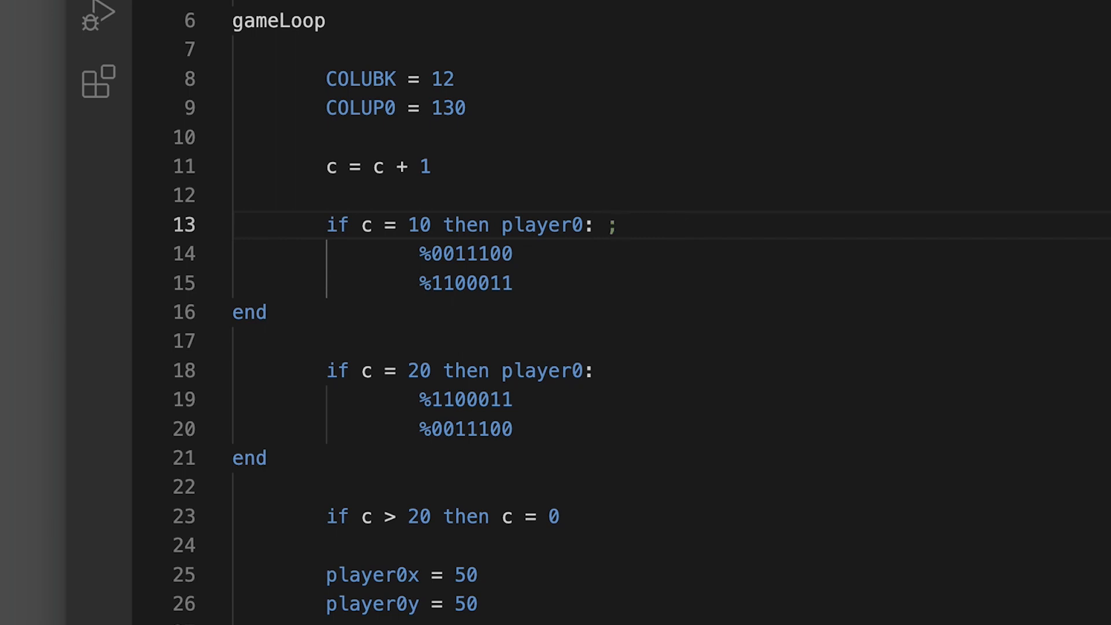
text(win)
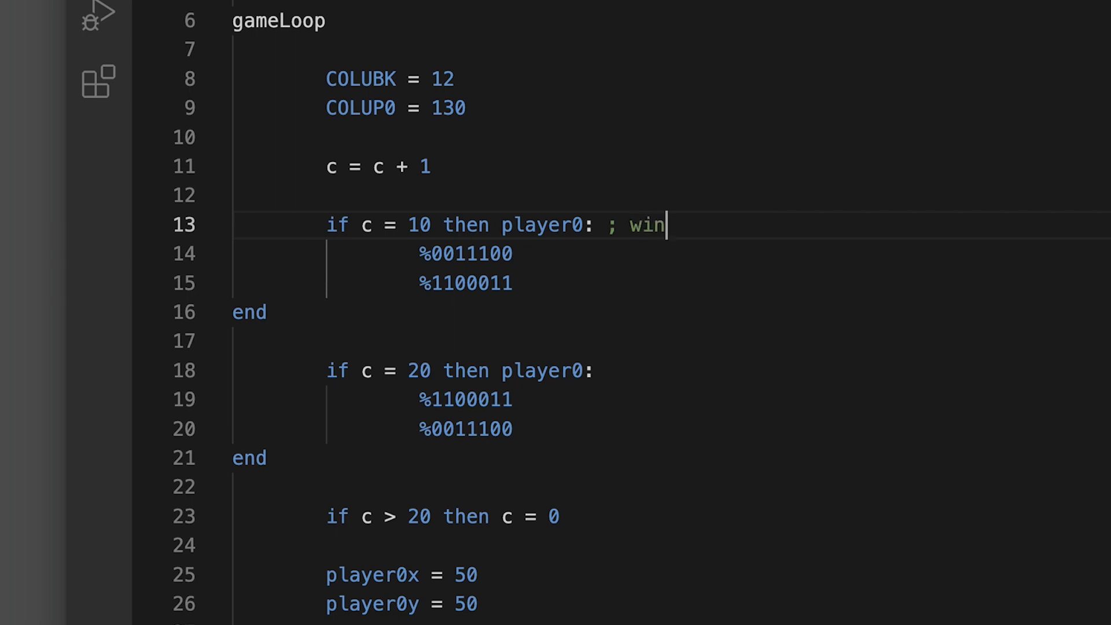
text(gs)
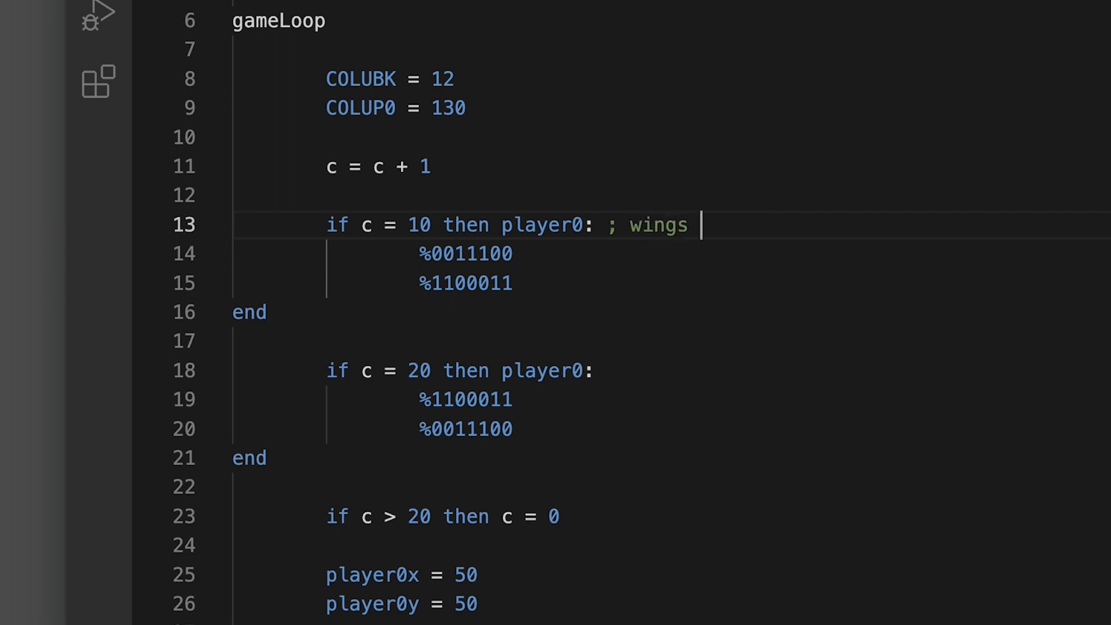
text(down)
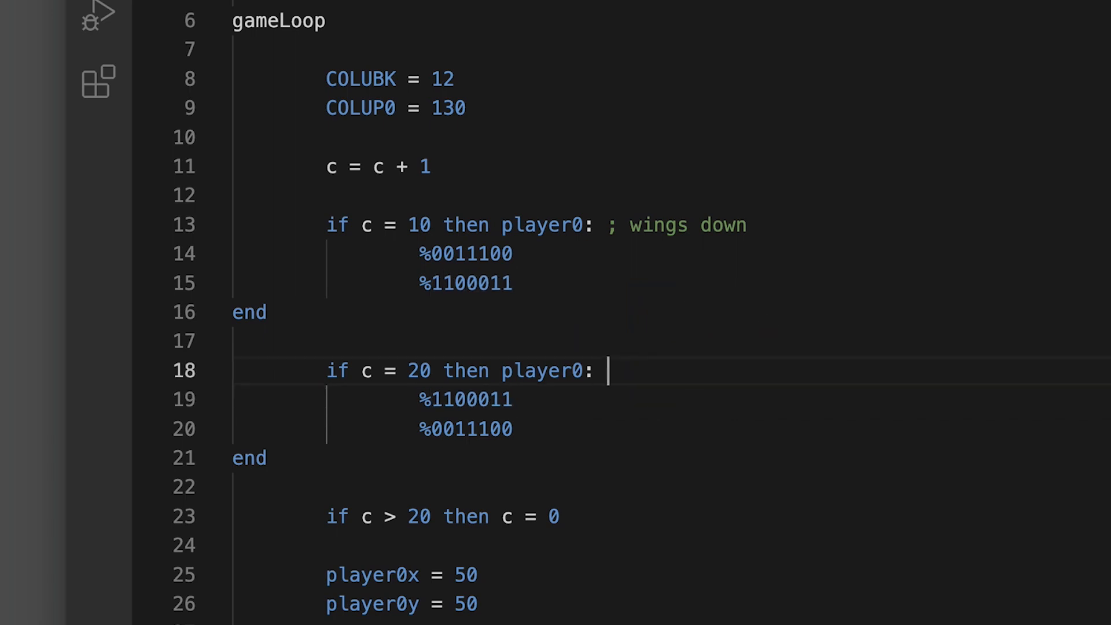
text(; wings u)
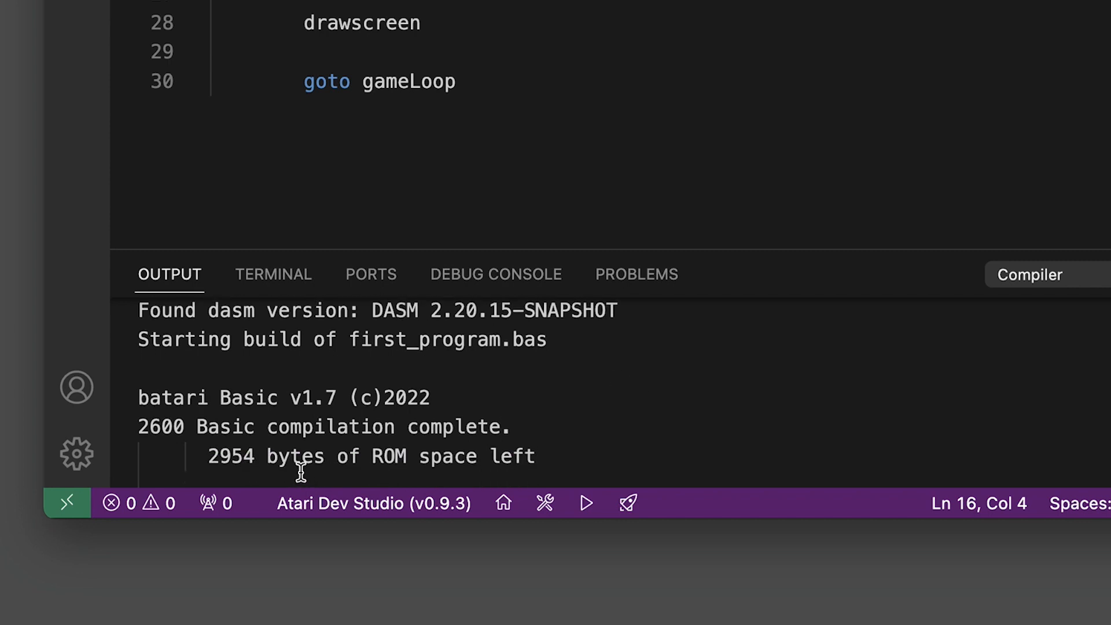
mouse_move(161, 433)
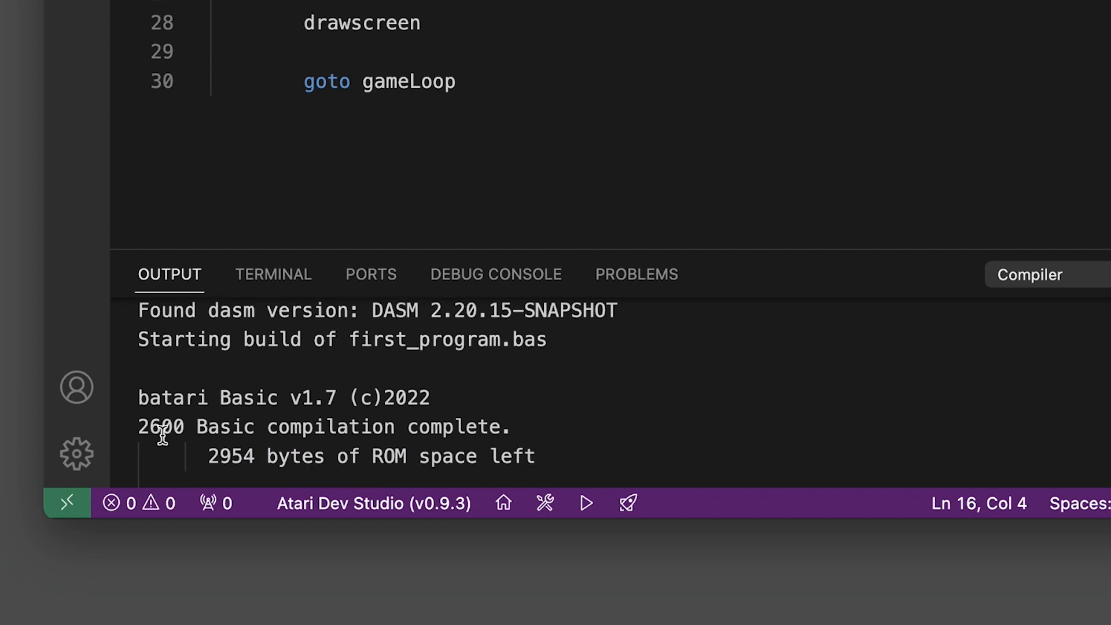
mouse_move(319, 406)
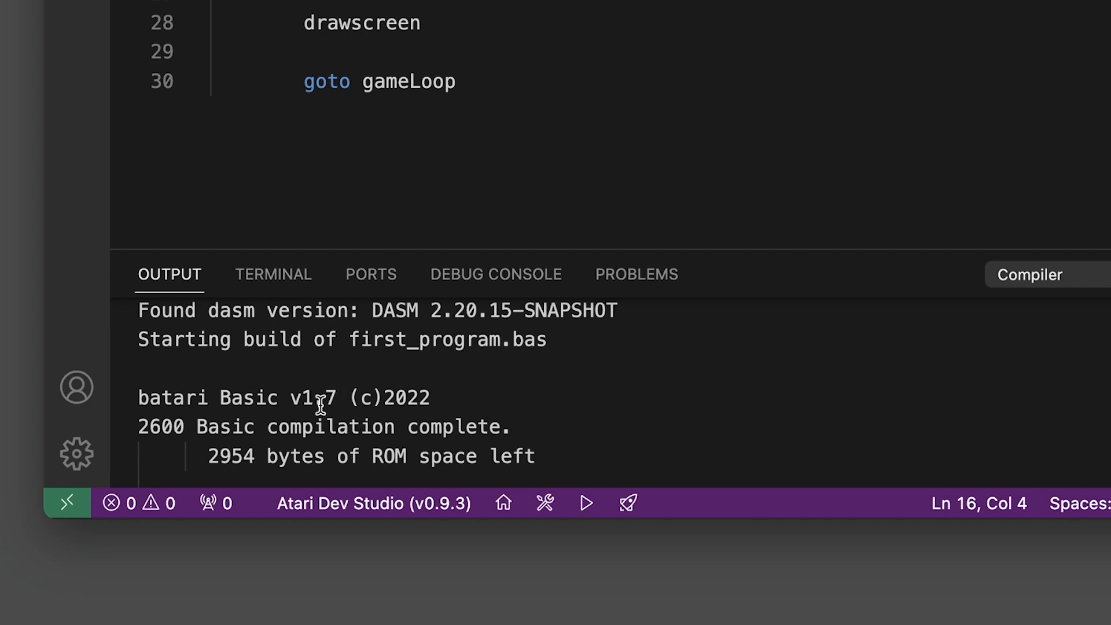
mouse_move(369, 406)
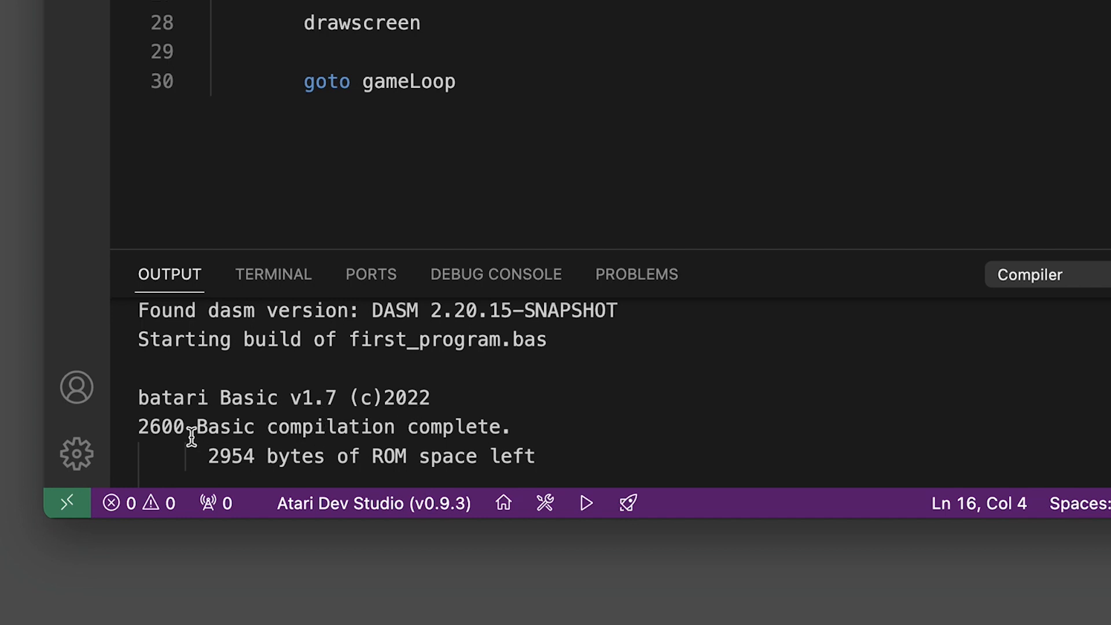
mouse_move(261, 470)
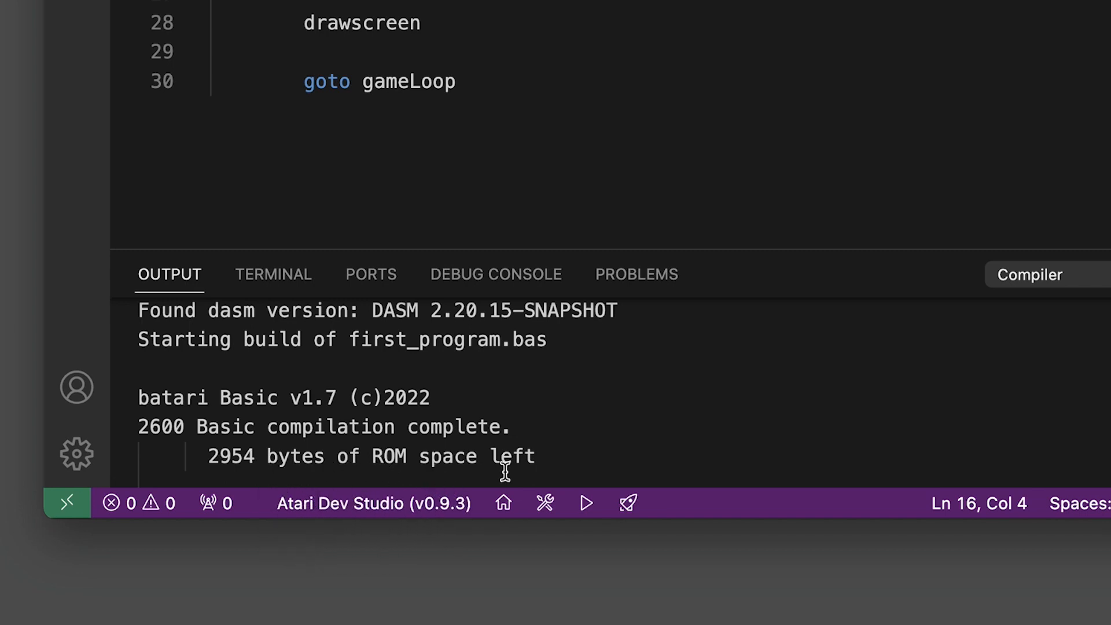
mouse_move(220, 480)
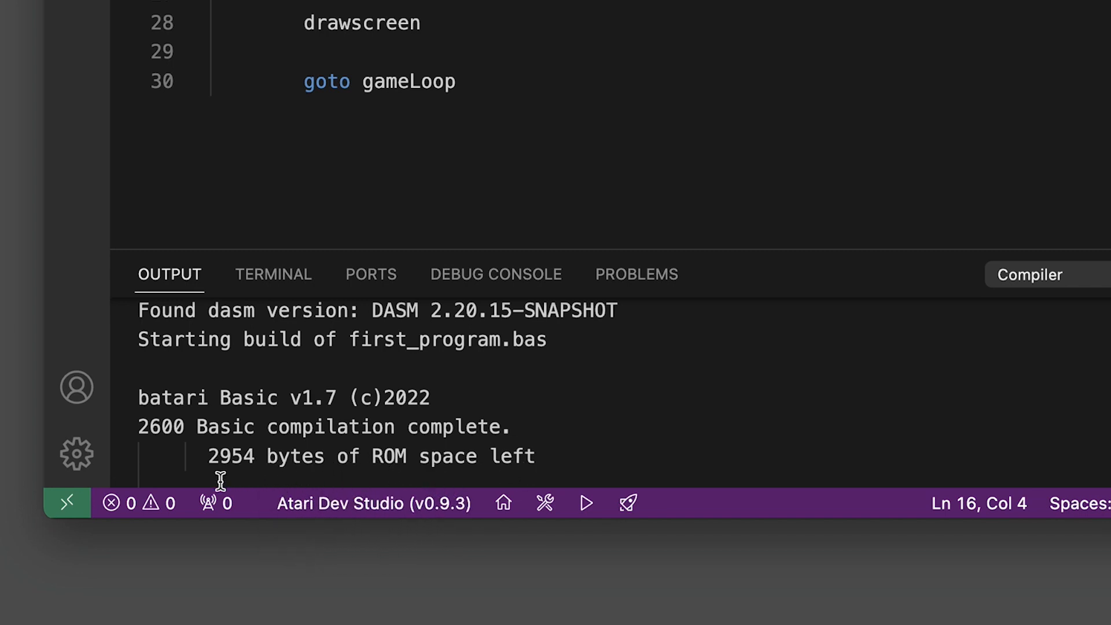
mouse_move(224, 476)
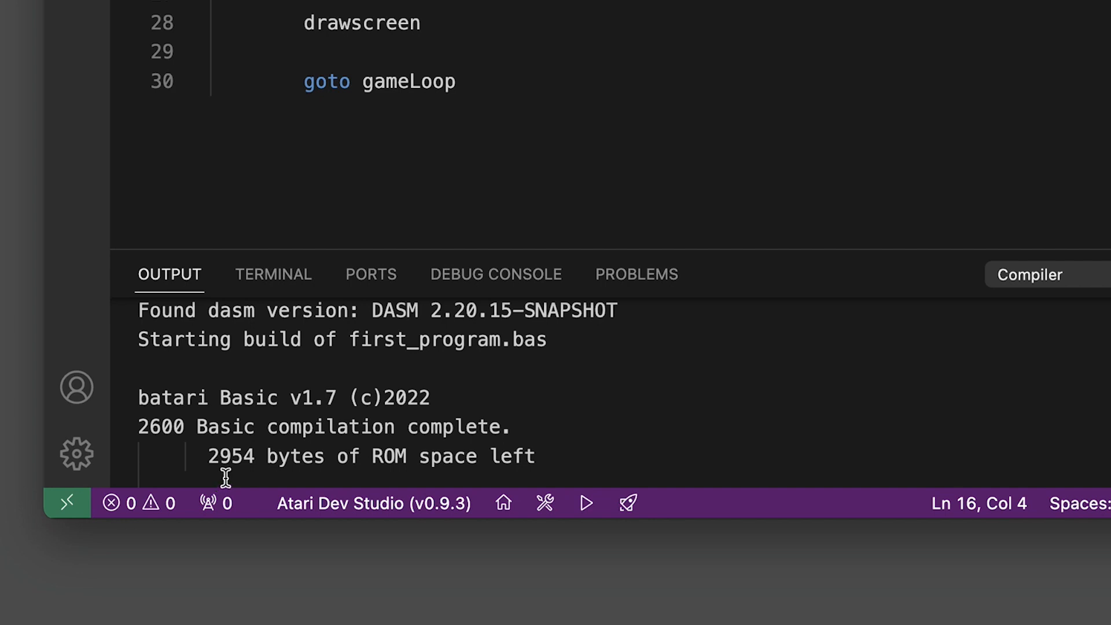
mouse_move(279, 476)
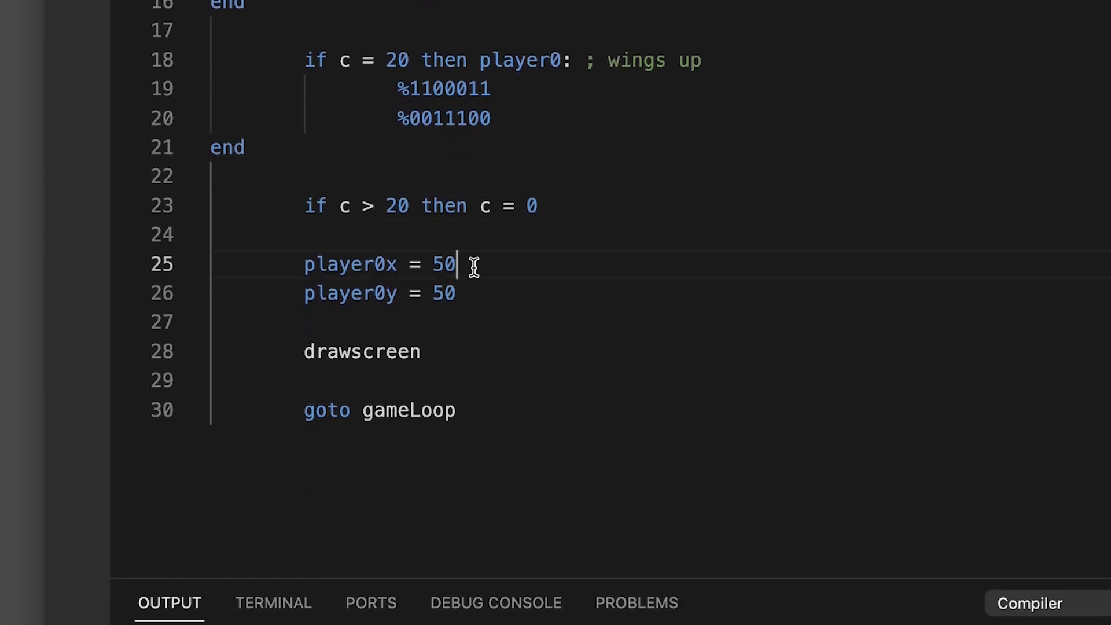
drag(475, 264, 447, 293)
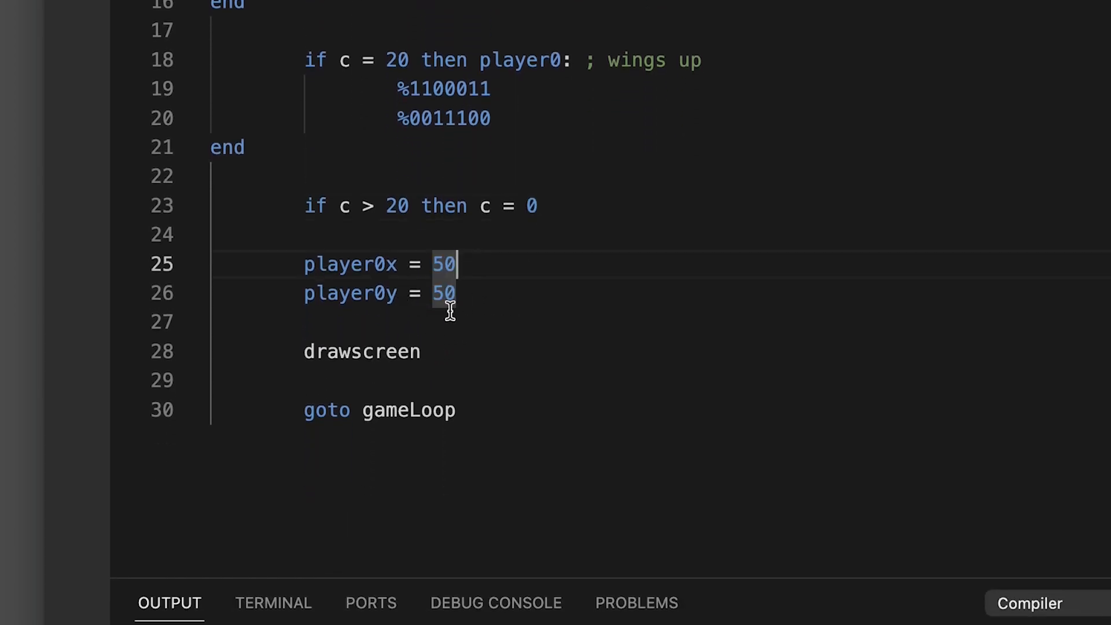
mouse_move(376, 330)
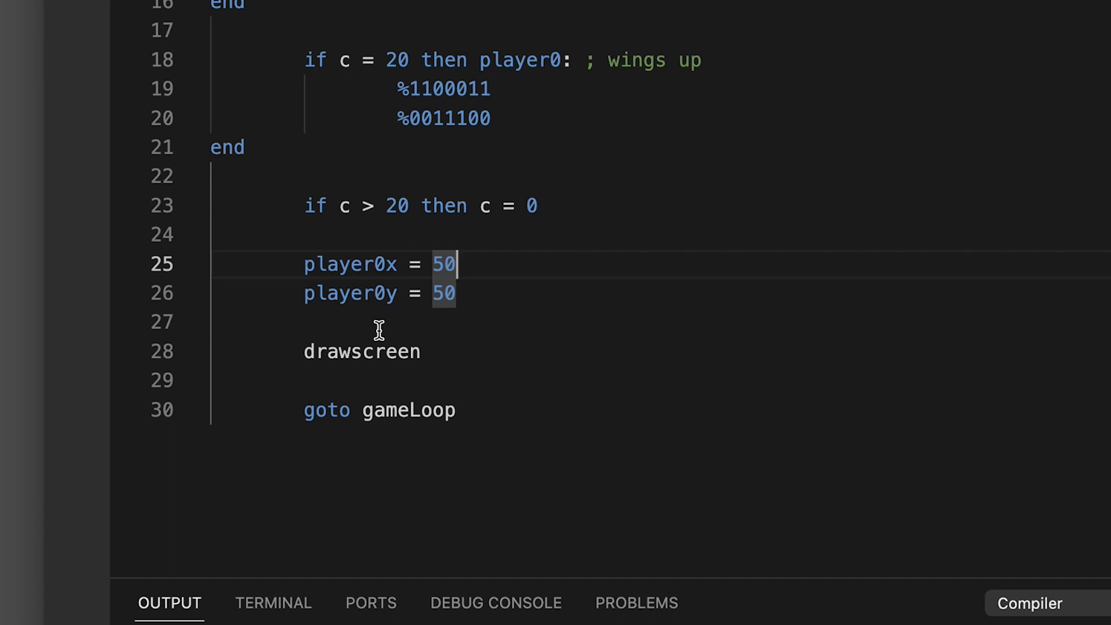
mouse_move(378, 325)
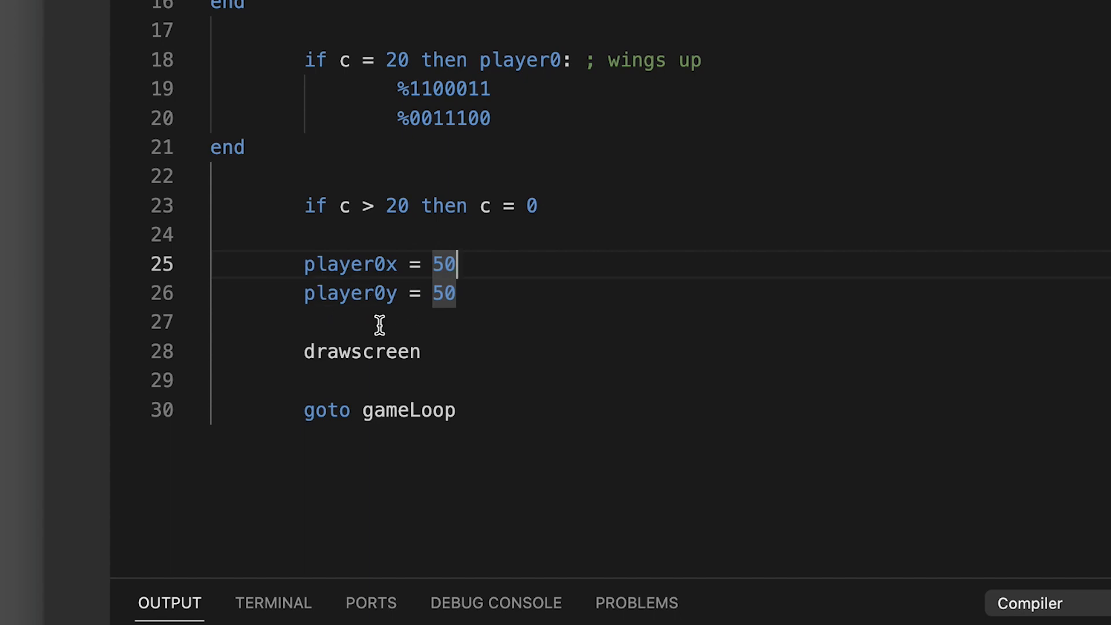
mouse_move(398, 320)
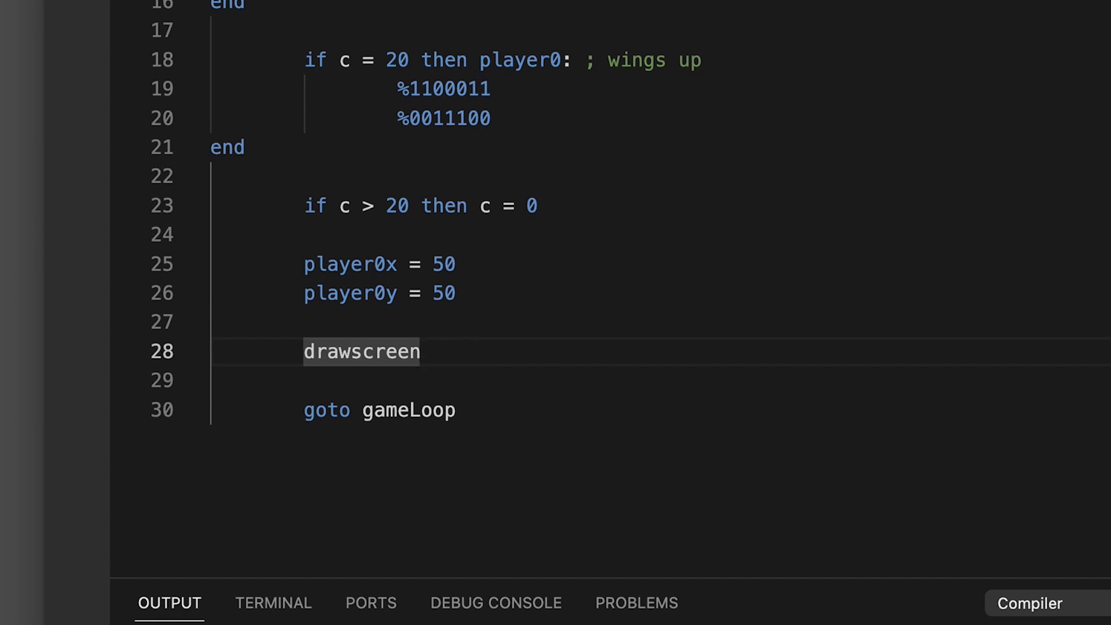
mouse_move(598, 382)
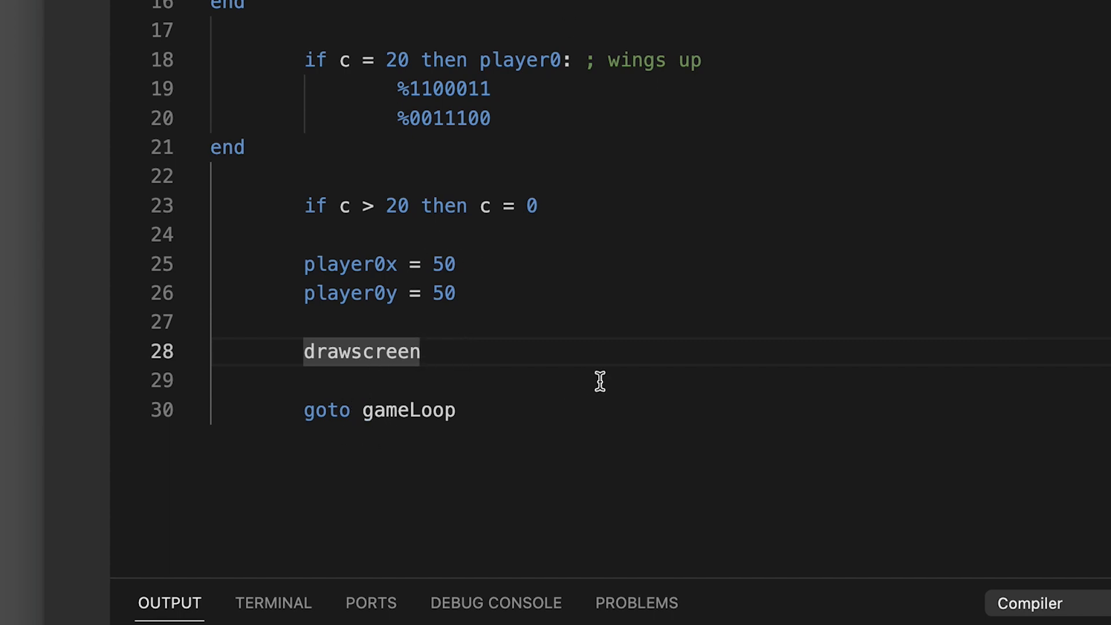